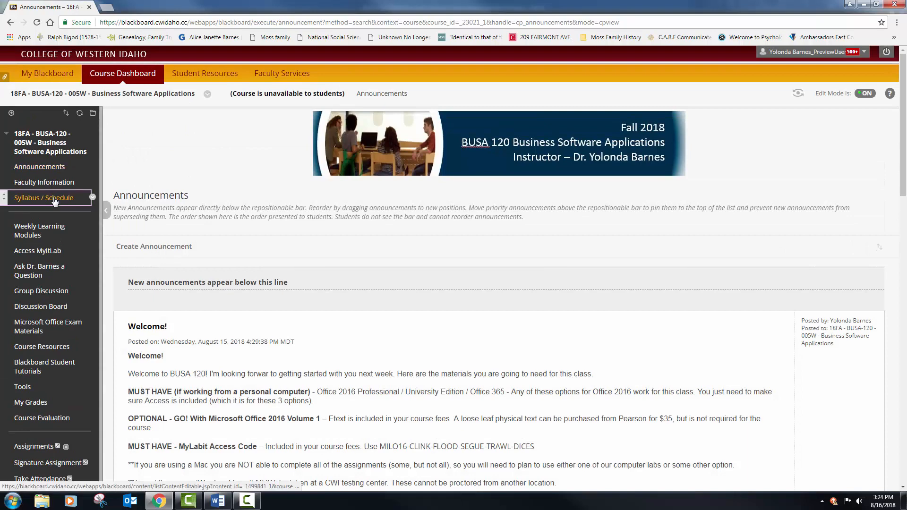
Step: Show the course's Syllabus / Schedule page with the embedded Fall 2018 syllabus
{"action": "left_click", "coordinate": [44, 197]}
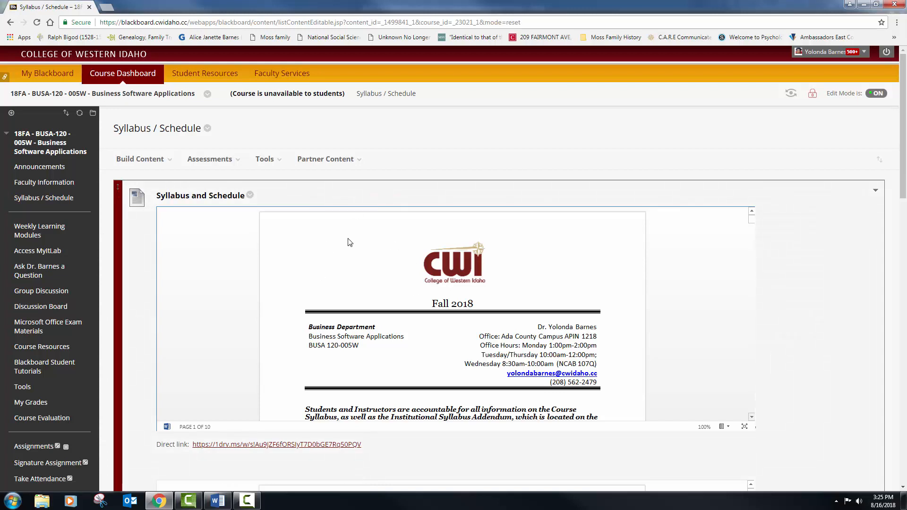
{"action": "mouse_move", "coordinate": [629, 445]}
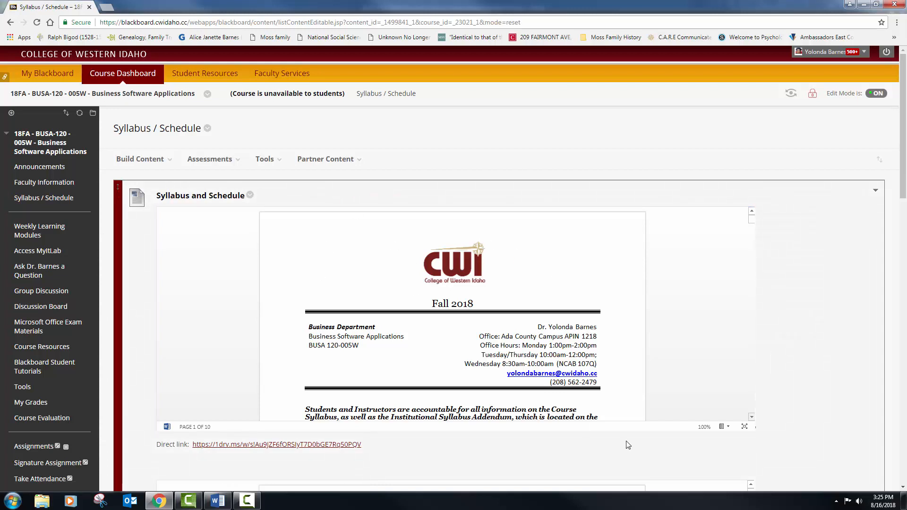
{"action": "mouse_move", "coordinate": [743, 441]}
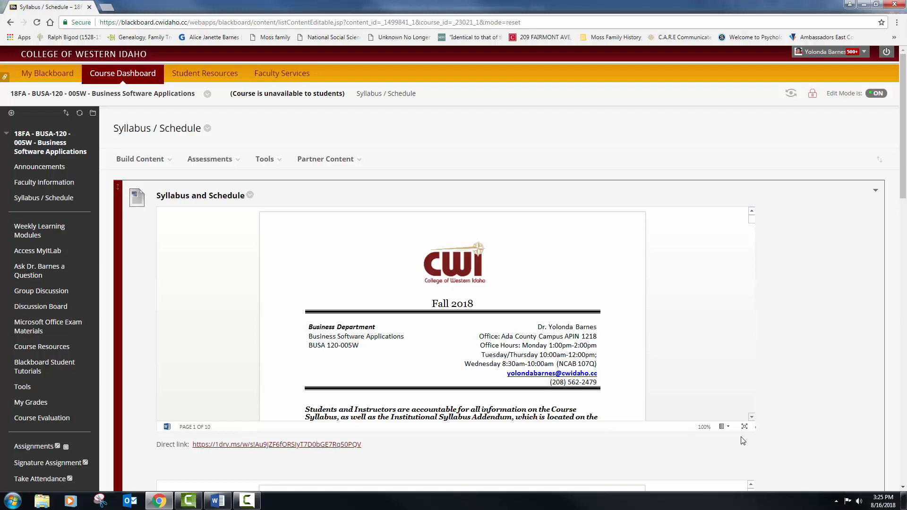
{"action": "mouse_move", "coordinate": [337, 448]}
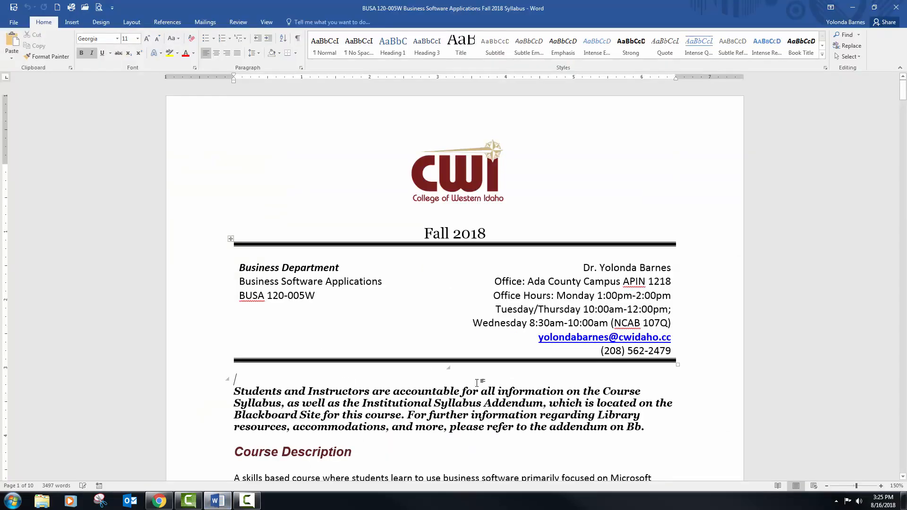
Step: Point out the Wednesday office hours line in the syllabus header, then deselect it
{"action": "scroll", "scroll_direction": "down", "scroll_amount": 3}
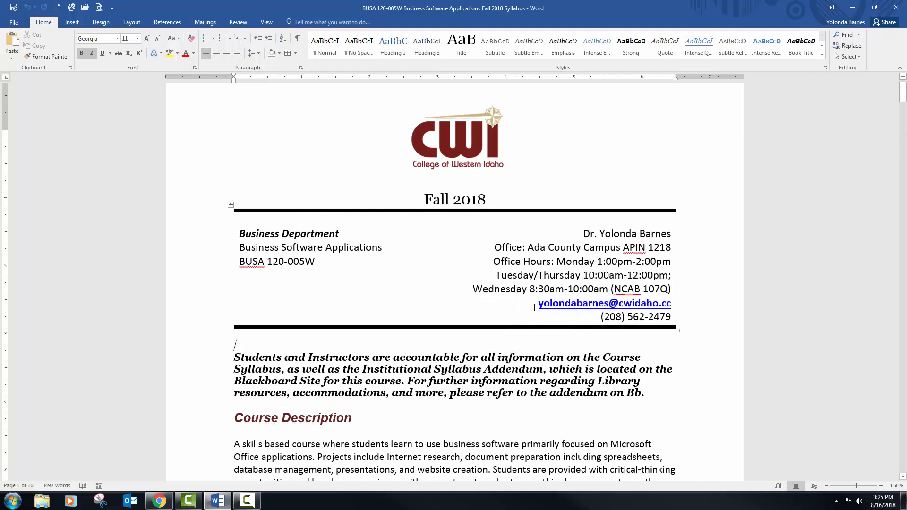
{"action": "mouse_move", "coordinate": [473, 290]}
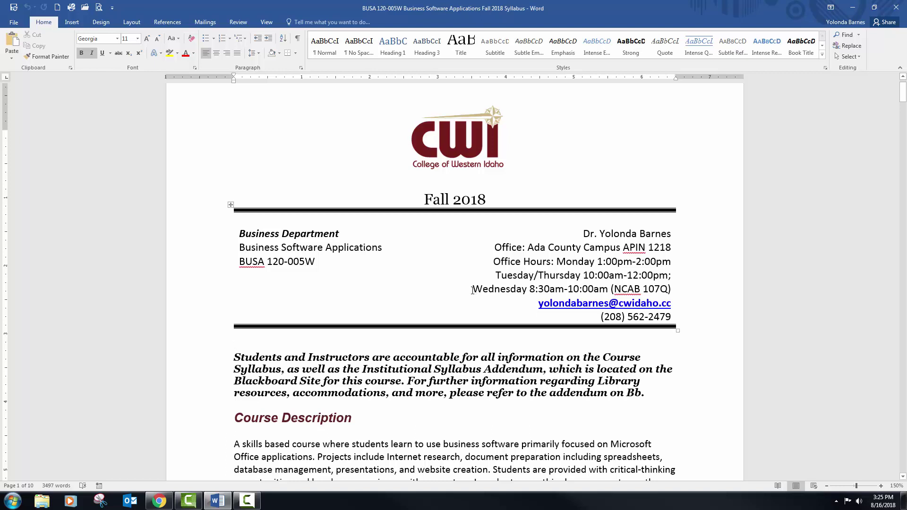
{"action": "triple_click", "coordinate": [570, 289]}
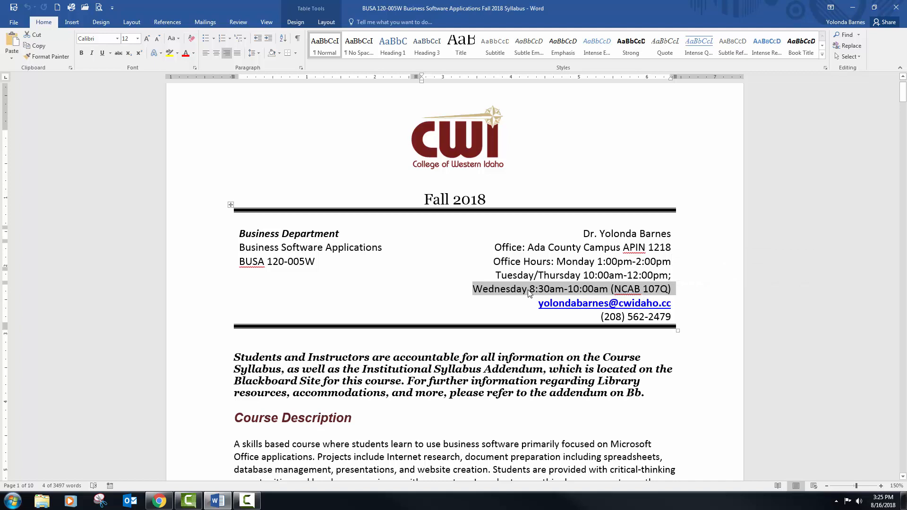
{"action": "mouse_move", "coordinate": [595, 293]}
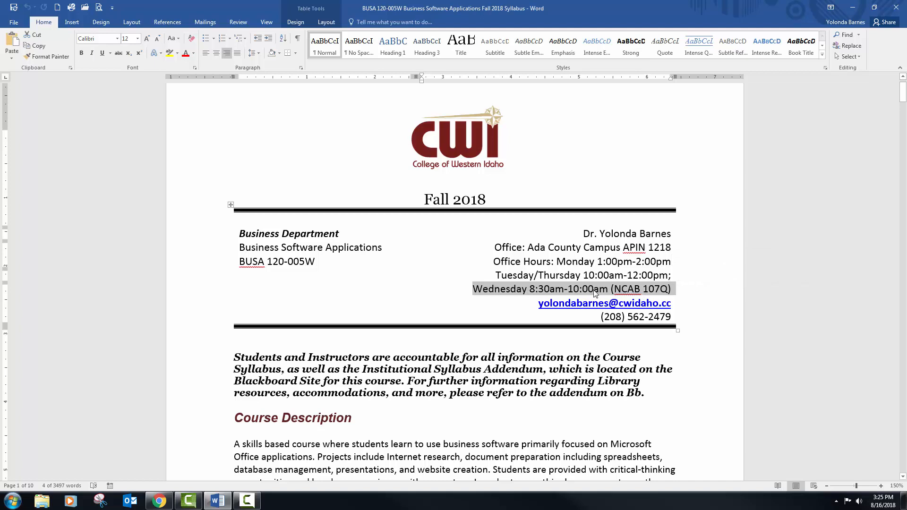
{"action": "left_click", "coordinate": [586, 290]}
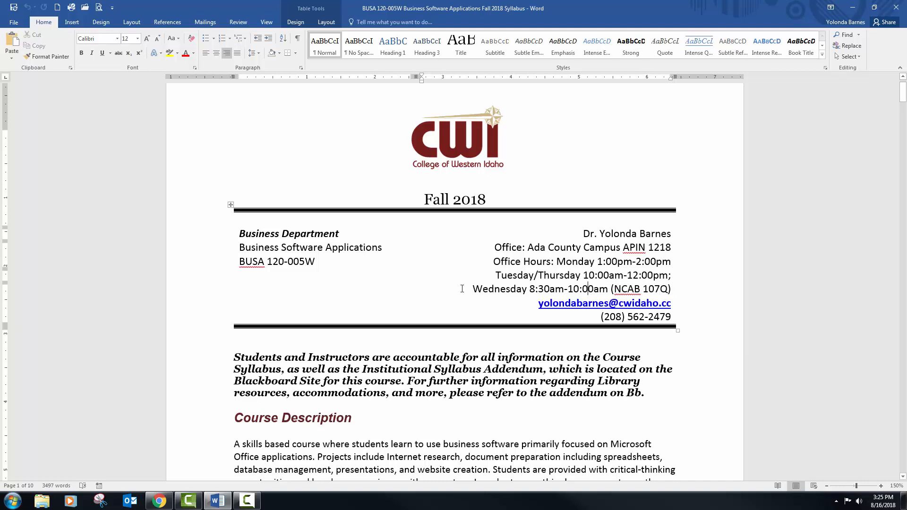
{"action": "mouse_move", "coordinate": [570, 263]}
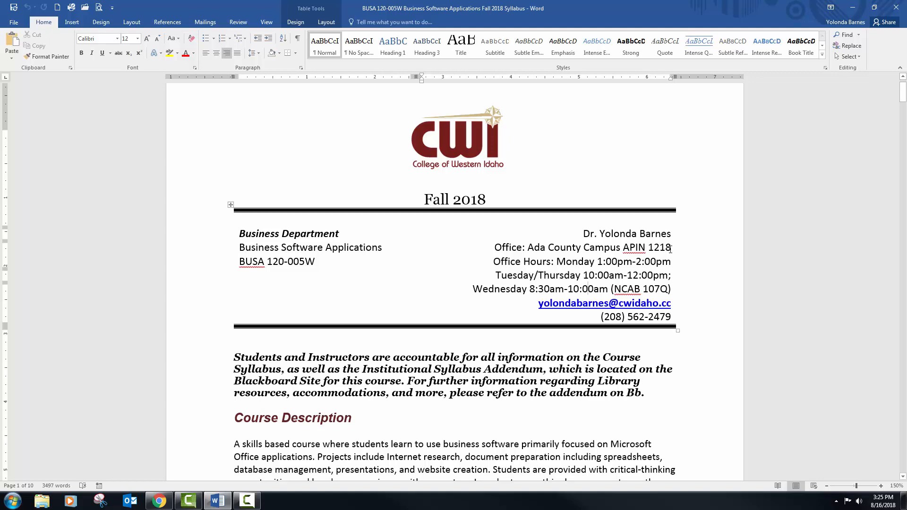
Step: Read through Course Description and Schedule, highlighting the reminder to see the course schedule
{"action": "scroll", "scroll_direction": "down", "scroll_amount": 3}
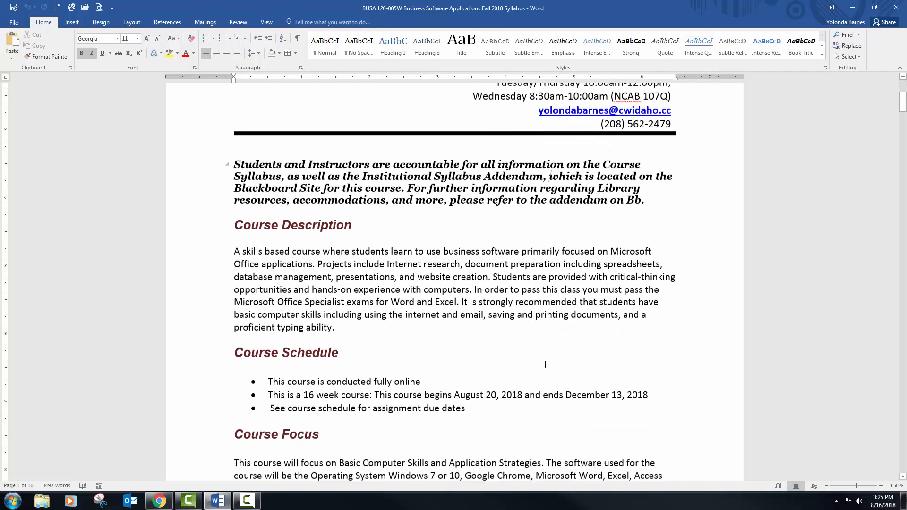
{"action": "scroll", "scroll_direction": "down", "scroll_amount": 3}
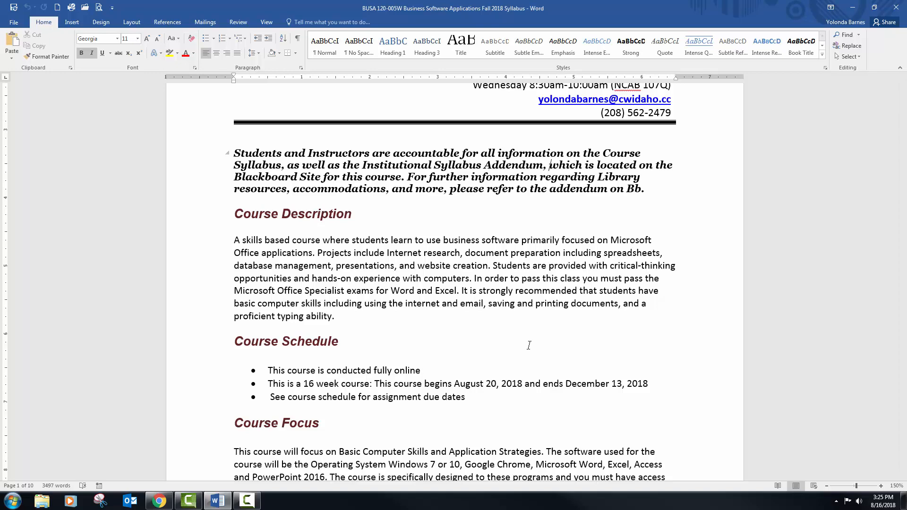
{"action": "mouse_move", "coordinate": [413, 319]}
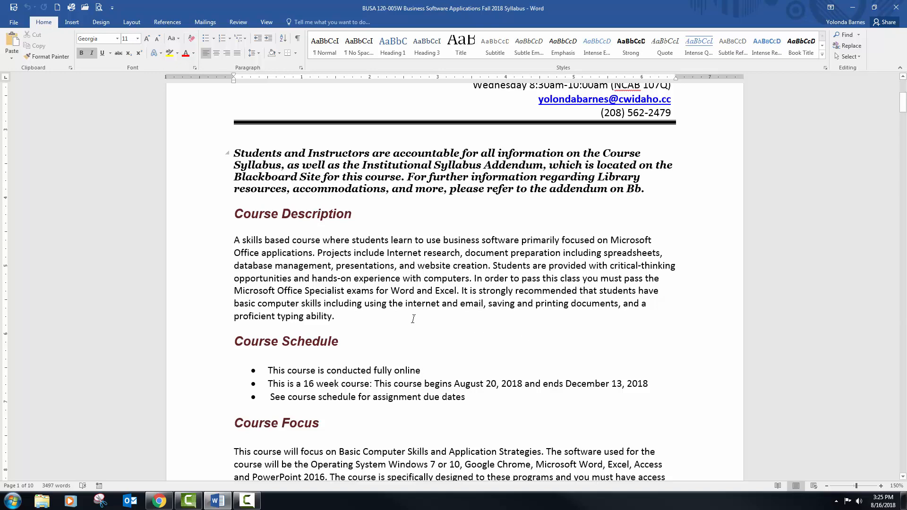
{"action": "scroll", "scroll_direction": "down", "scroll_amount": 3}
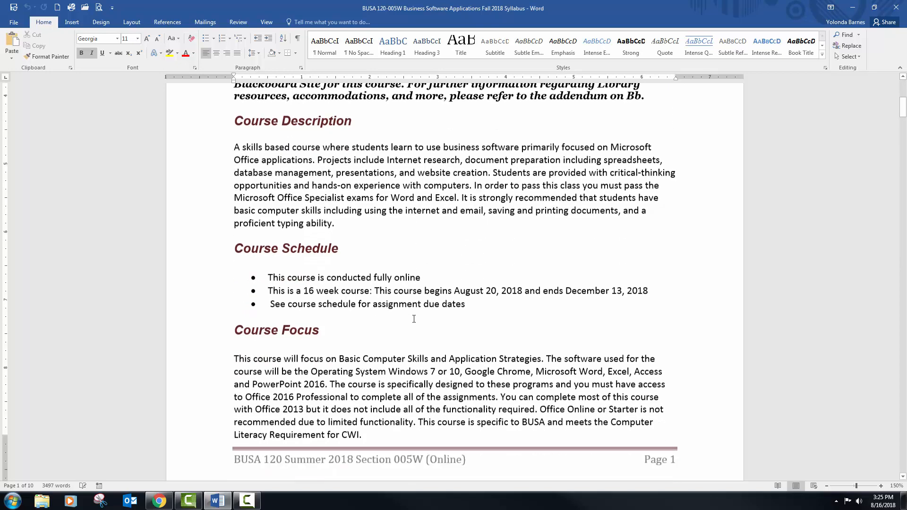
{"action": "scroll", "scroll_direction": "down", "scroll_amount": 3}
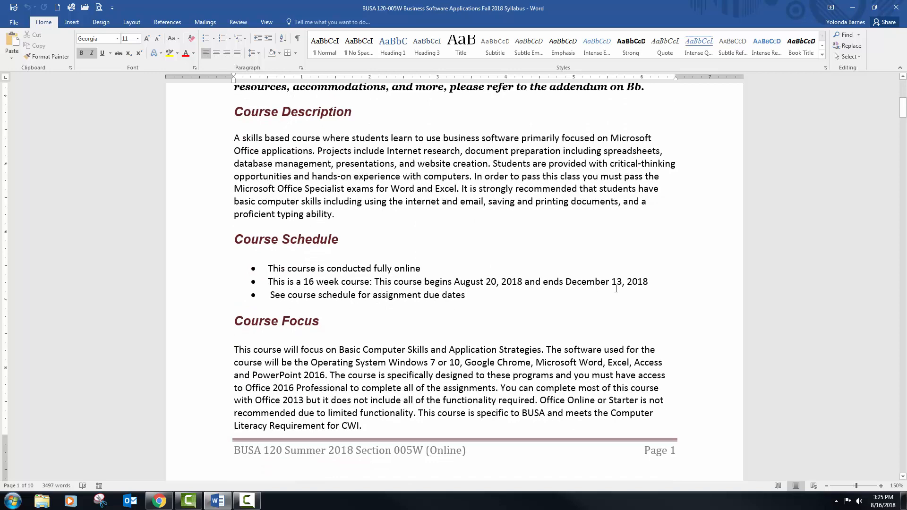
{"action": "scroll", "scroll_direction": "down", "scroll_amount": 3}
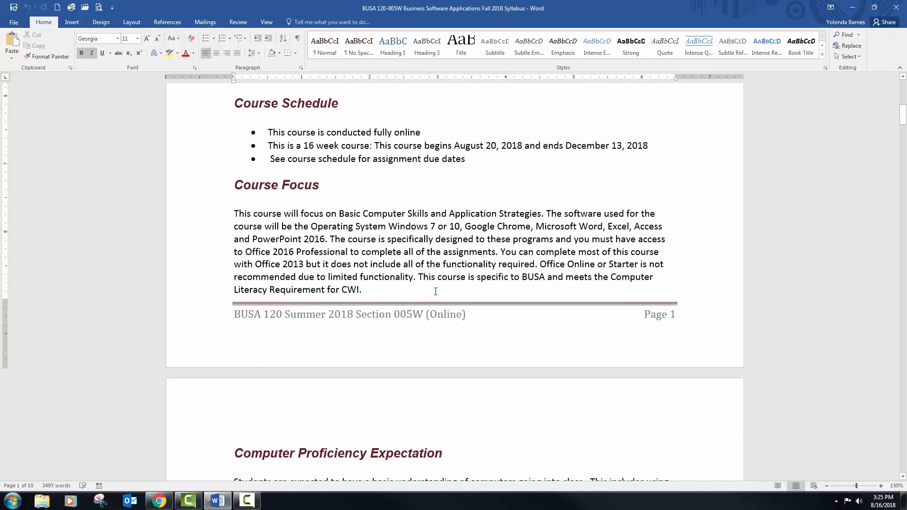
{"action": "left_click_drag", "start_coordinate": [270, 159], "coordinate": [422, 159]}
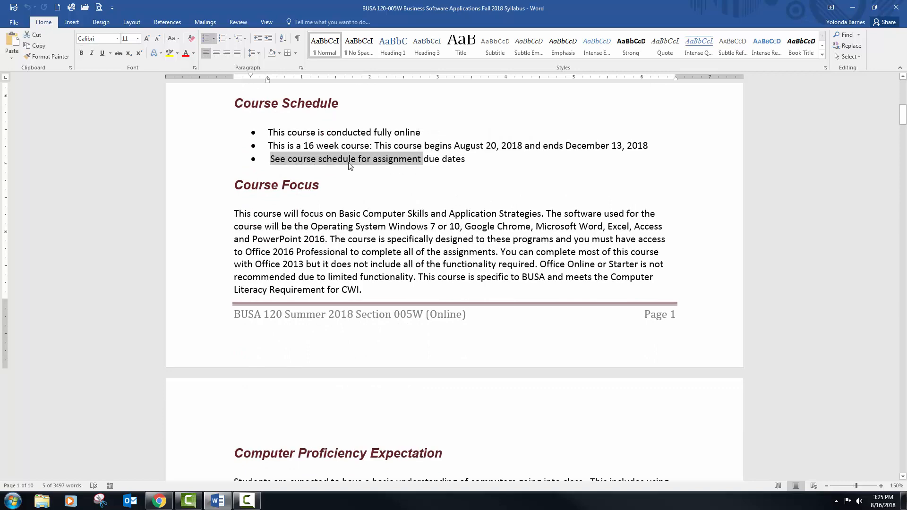
Step: Move on to Course Focus and highlight 'Google Chrome' in the software list
{"action": "scroll", "scroll_direction": "down", "scroll_amount": 3}
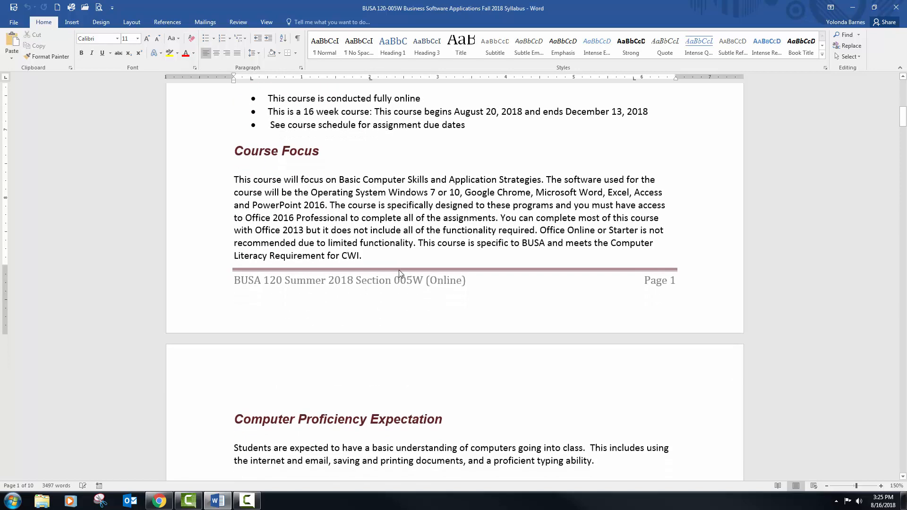
{"action": "scroll", "scroll_direction": "down", "scroll_amount": 3}
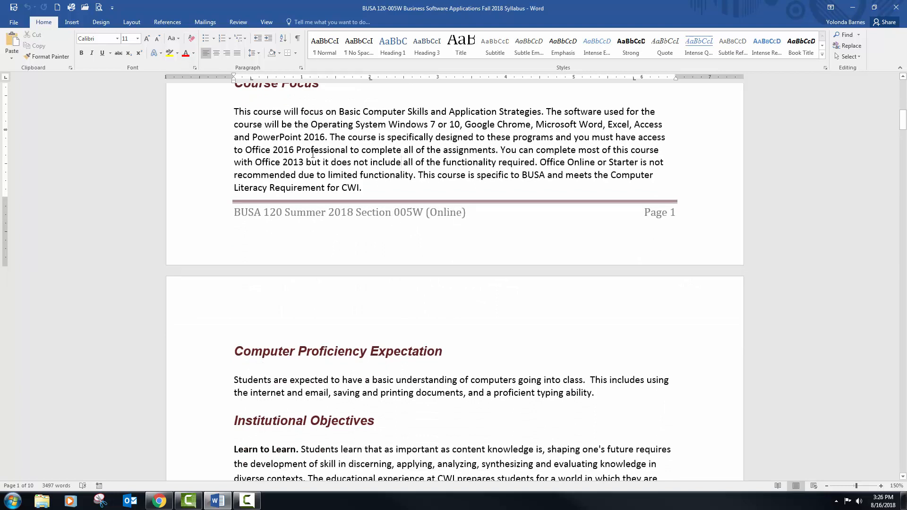
{"action": "double_click", "coordinate": [475, 124]}
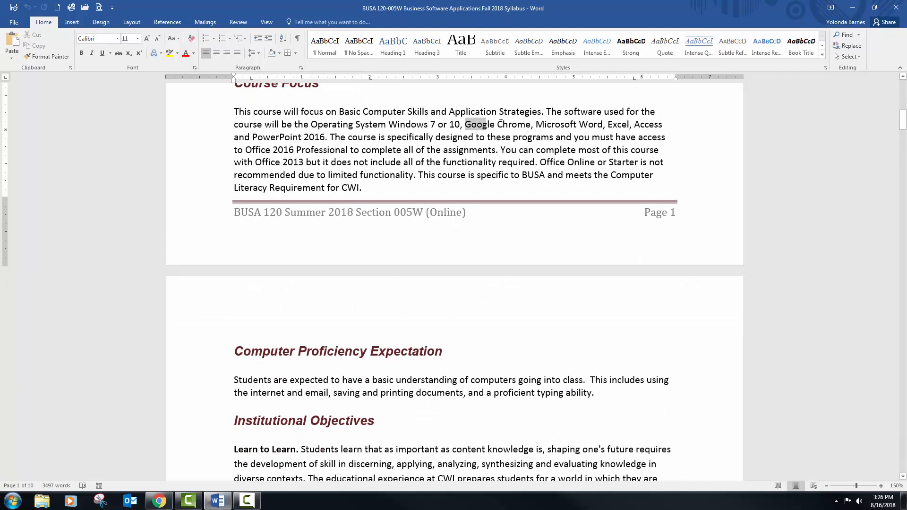
{"action": "double_click", "coordinate": [476, 124]}
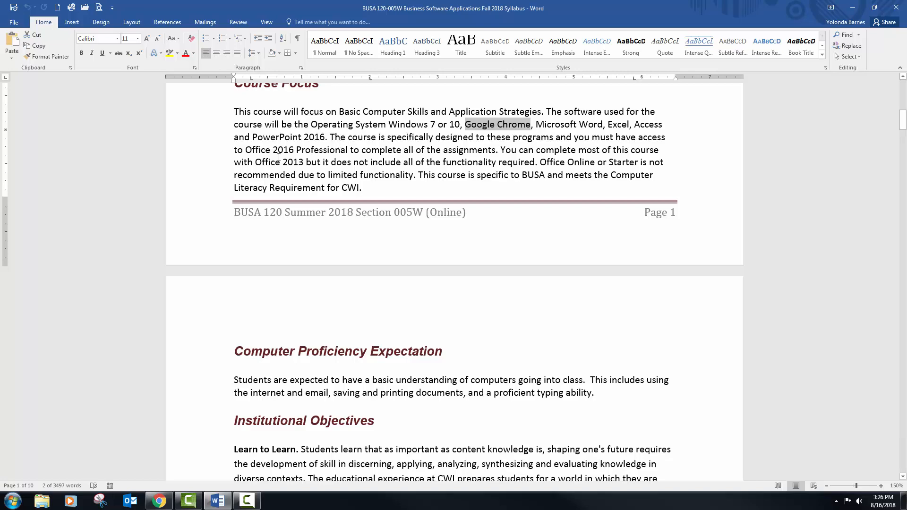
{"action": "mouse_move", "coordinate": [393, 281]}
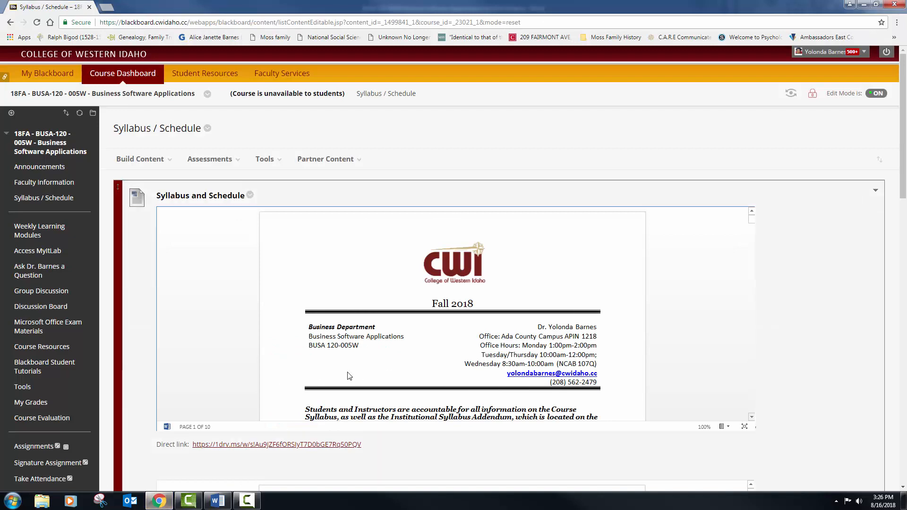
Step: Review the Welcome announcement on Blackboard's Announcements page
{"action": "left_click", "coordinate": [40, 166]}
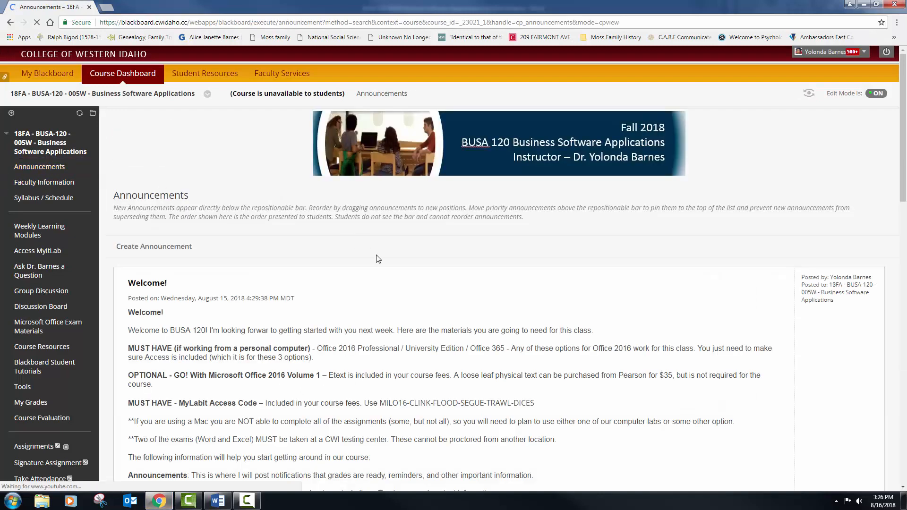
{"action": "scroll", "scroll_direction": "down", "scroll_amount": 3}
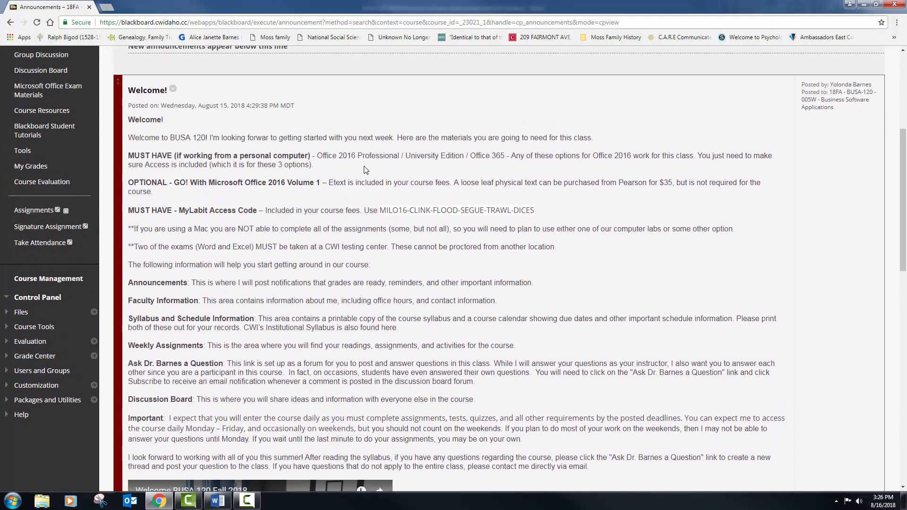
{"action": "mouse_move", "coordinate": [327, 429]}
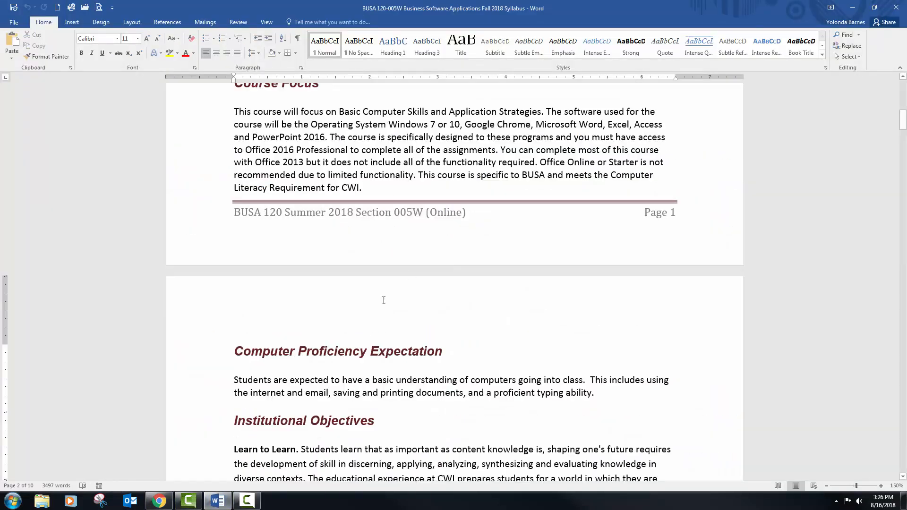
Step: Read down from Course Objectives through the Outcome 1–5 lists
{"action": "scroll", "scroll_direction": "down", "scroll_amount": 3}
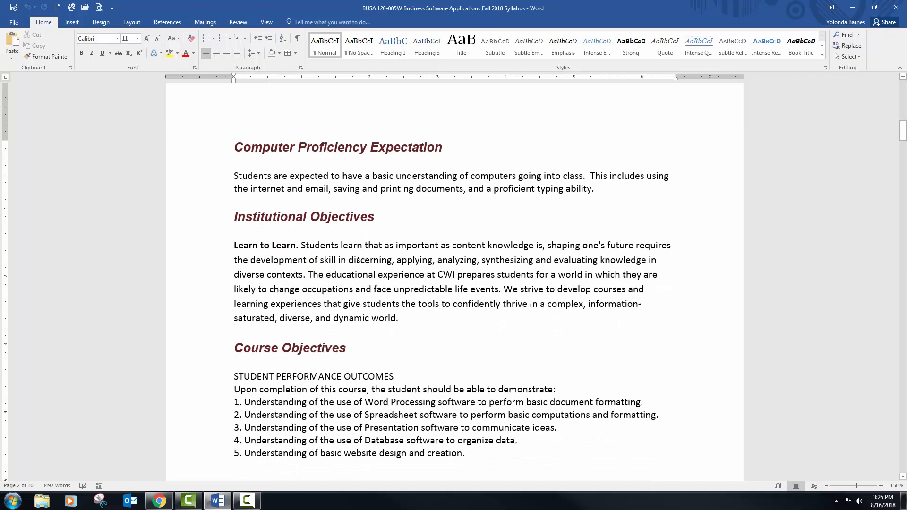
{"action": "scroll", "scroll_direction": "down", "scroll_amount": 3}
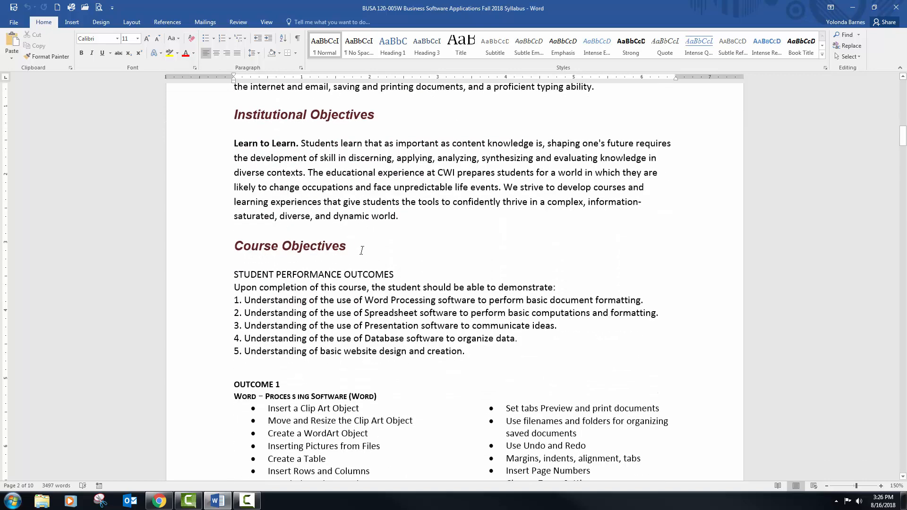
{"action": "mouse_move", "coordinate": [379, 297]}
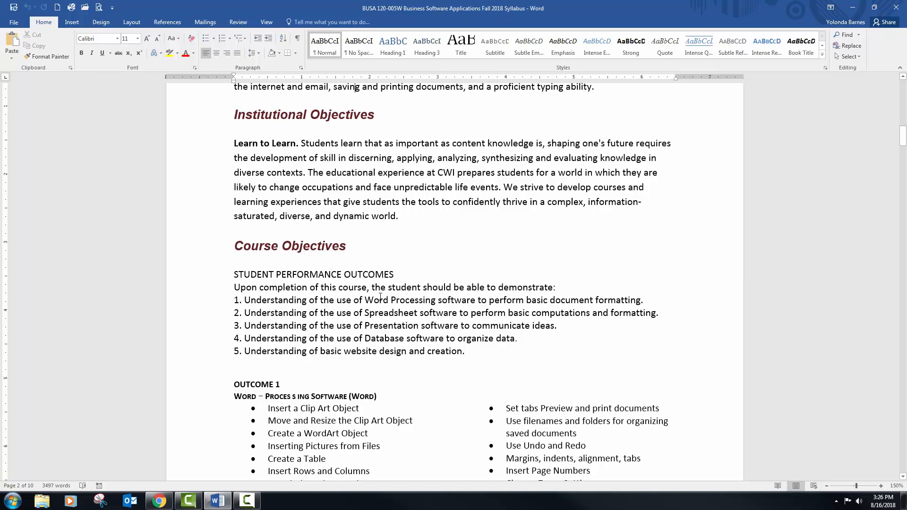
{"action": "scroll", "scroll_direction": "down", "scroll_amount": 3}
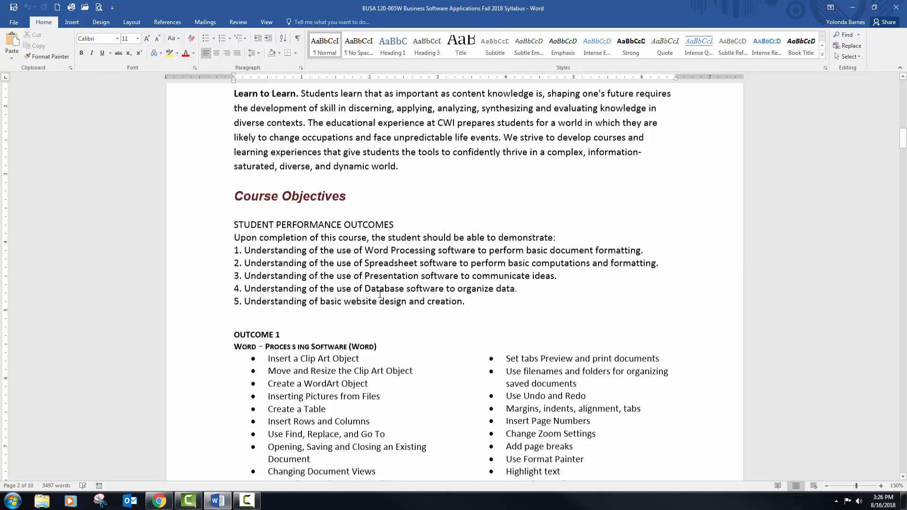
{"action": "scroll", "scroll_direction": "down", "scroll_amount": 3}
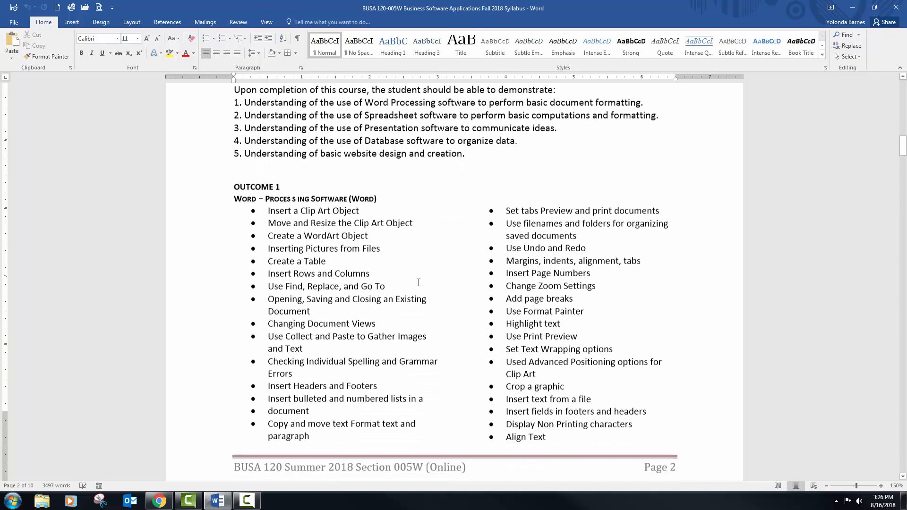
{"action": "scroll", "scroll_direction": "down", "scroll_amount": 3}
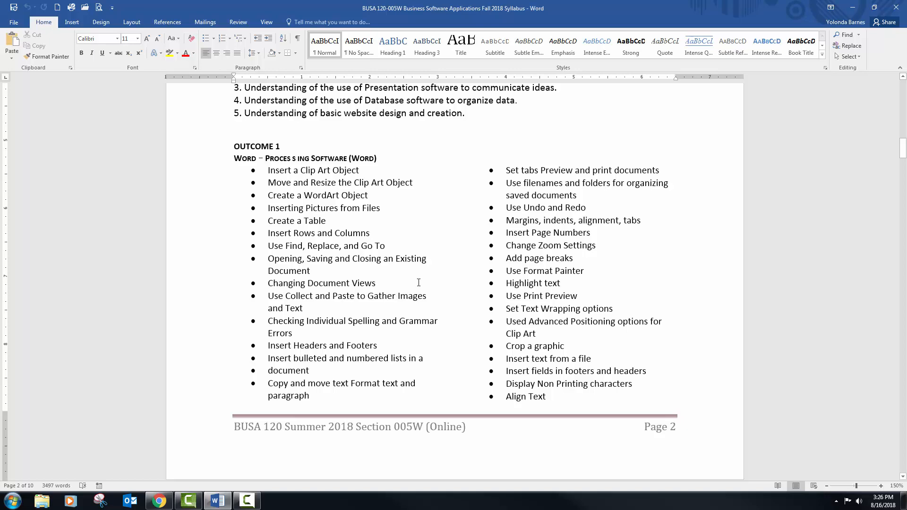
{"action": "scroll", "scroll_direction": "down", "scroll_amount": 3}
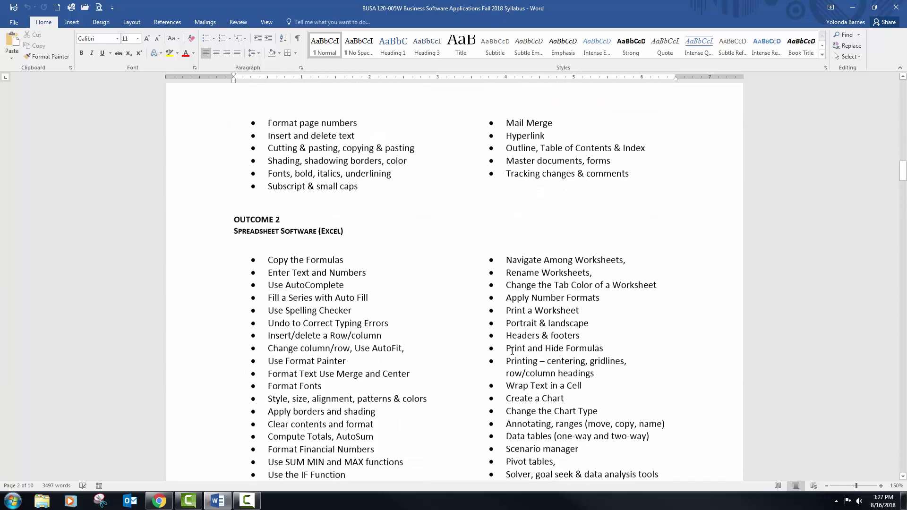
{"action": "scroll", "scroll_direction": "down", "scroll_amount": 3}
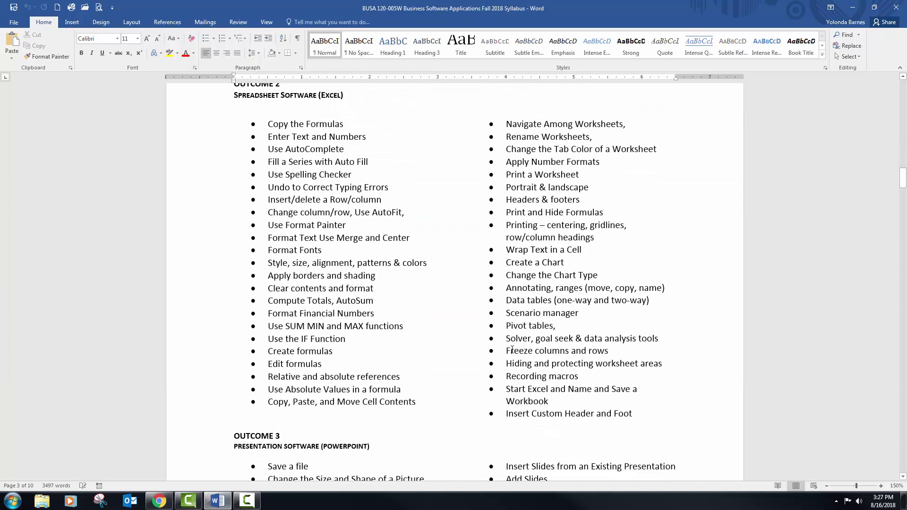
Step: Continue to page 4's Textbooks and Minimum Software Requirements, then return to Blackboard's announcements
{"action": "scroll", "scroll_direction": "down", "scroll_amount": 3}
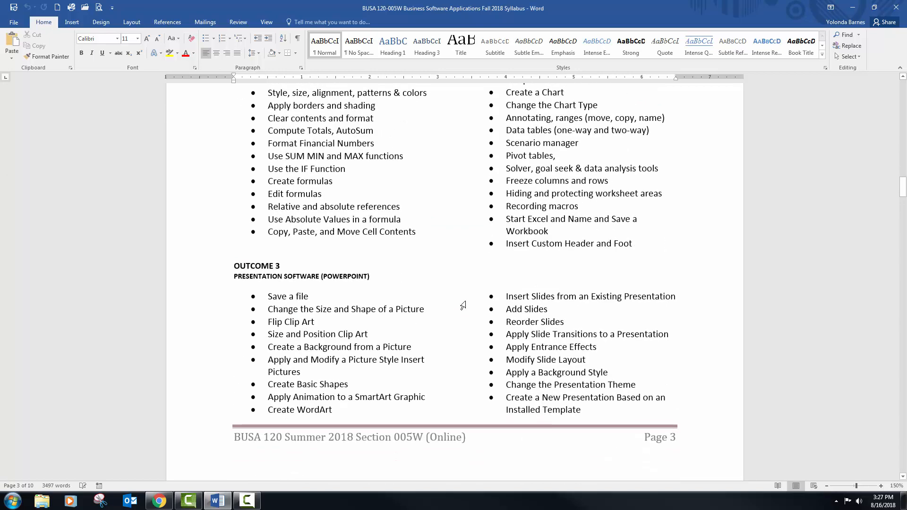
{"action": "scroll", "scroll_direction": "down", "scroll_amount": 3}
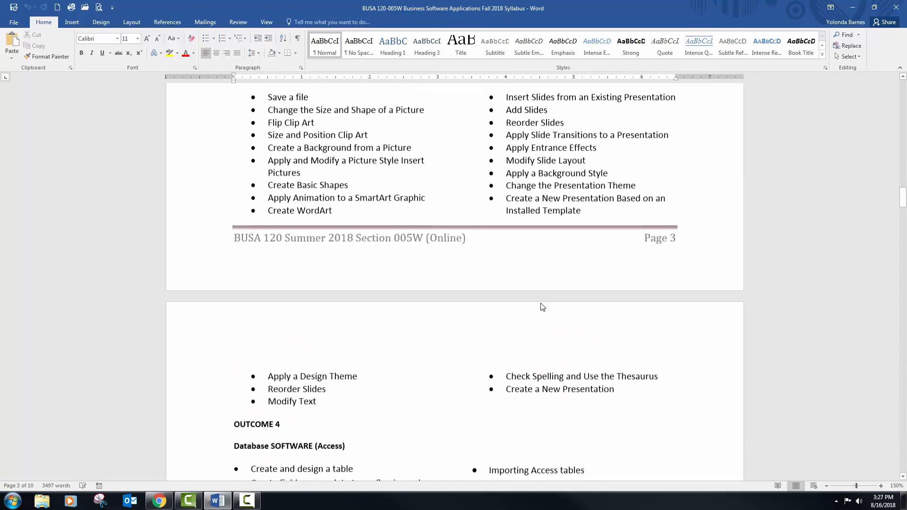
{"action": "scroll", "scroll_direction": "down", "scroll_amount": 3}
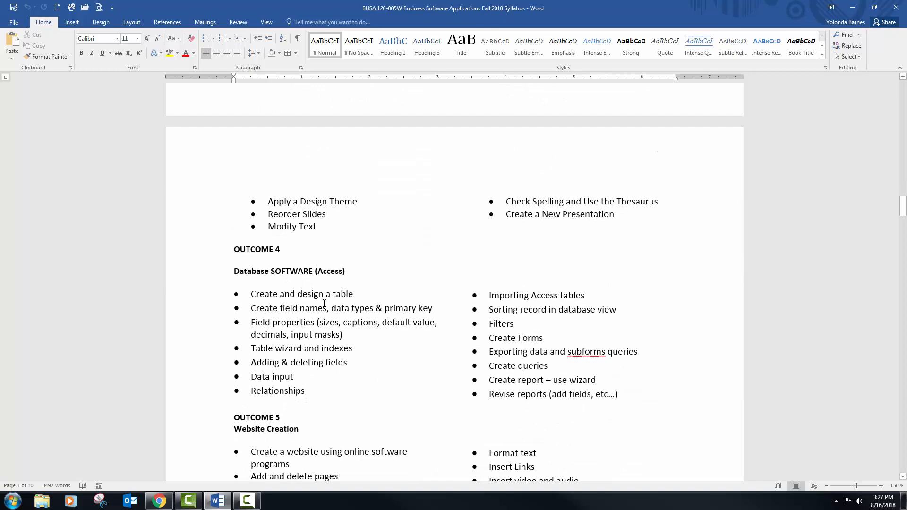
{"action": "scroll", "scroll_direction": "down", "scroll_amount": 3}
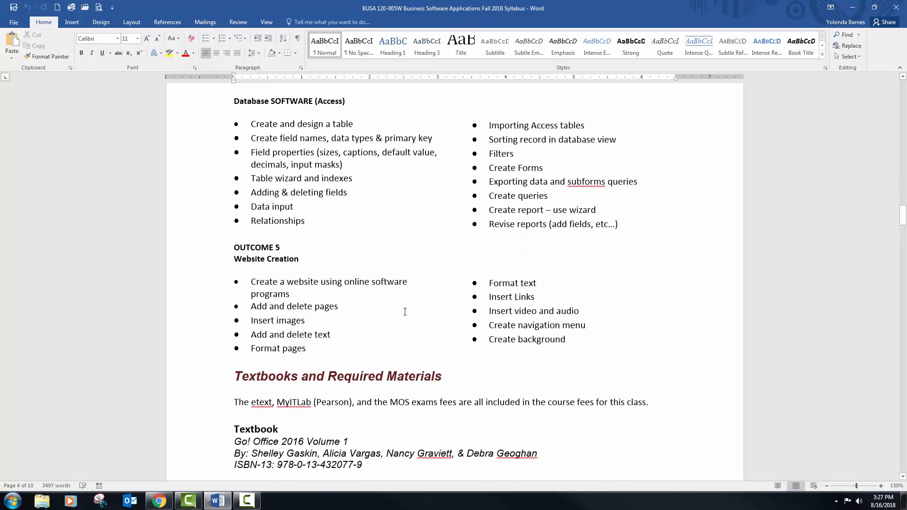
{"action": "mouse_move", "coordinate": [322, 312]}
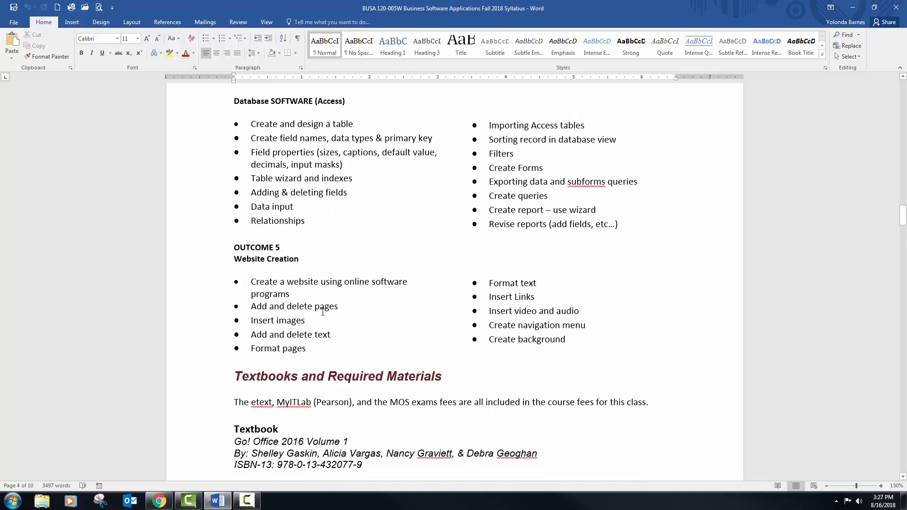
{"action": "scroll", "scroll_direction": "down", "scroll_amount": 3}
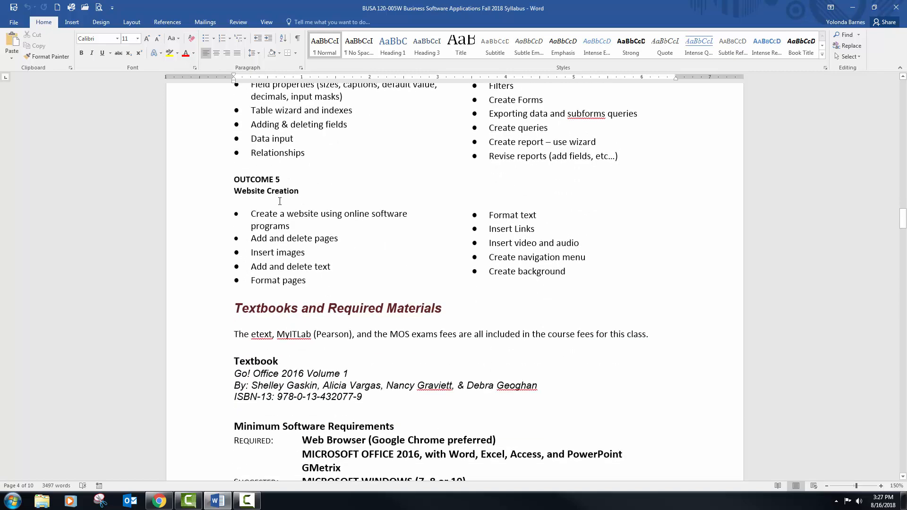
{"action": "scroll", "scroll_direction": "down", "scroll_amount": 3}
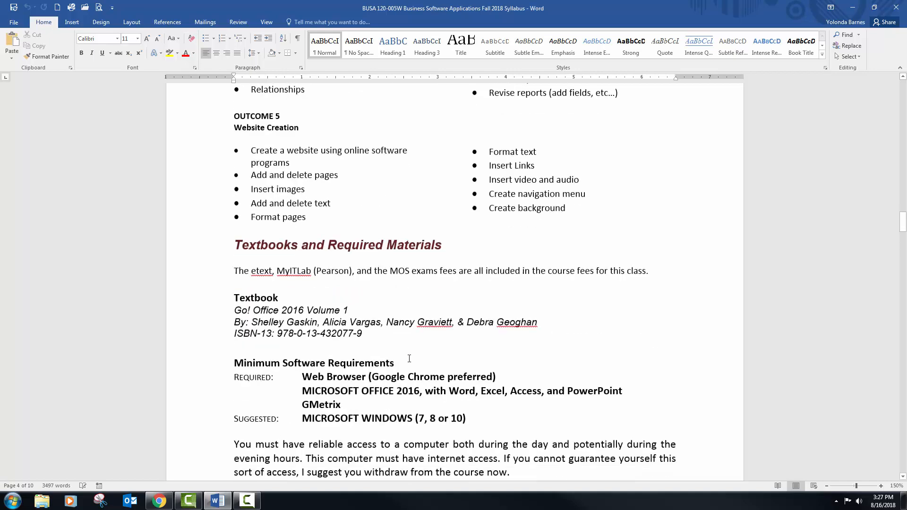
{"action": "scroll", "scroll_direction": "down", "scroll_amount": 3}
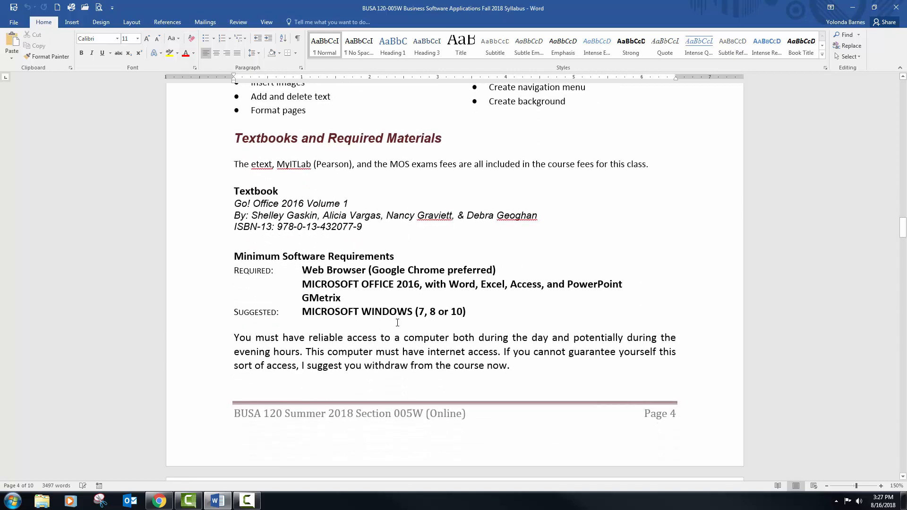
{"action": "left_click", "coordinate": [159, 501]}
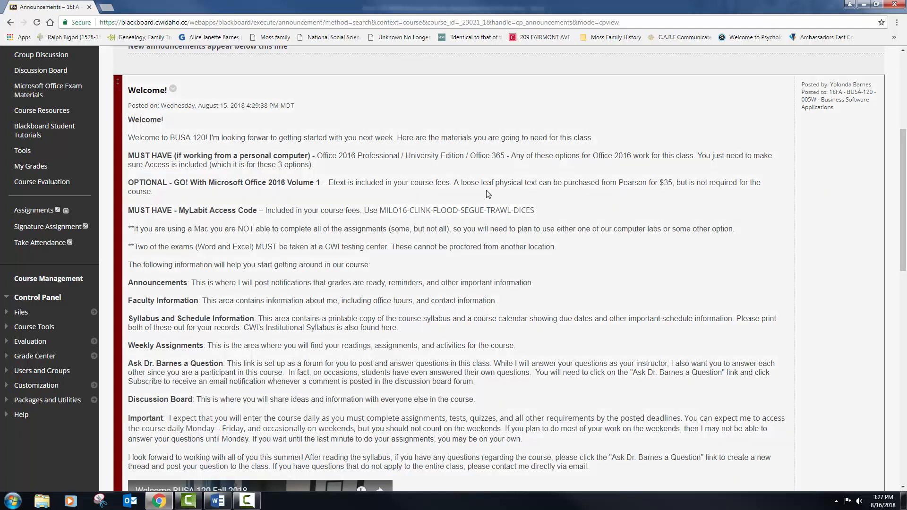
{"action": "mouse_move", "coordinate": [429, 183]}
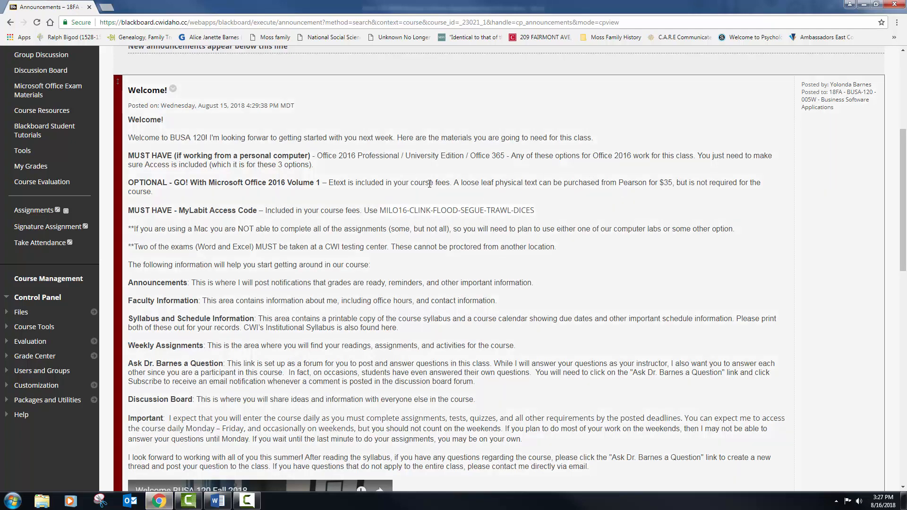
{"action": "mouse_move", "coordinate": [172, 190]}
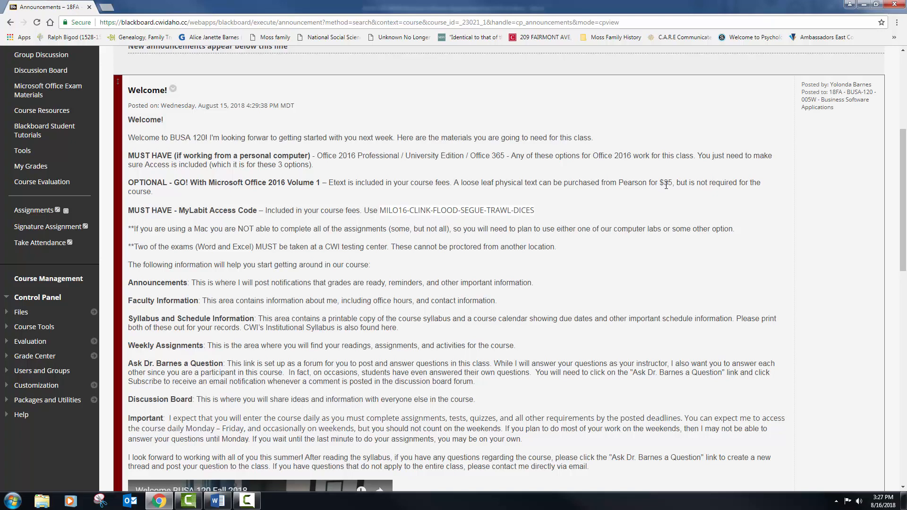
{"action": "mouse_move", "coordinate": [535, 189]}
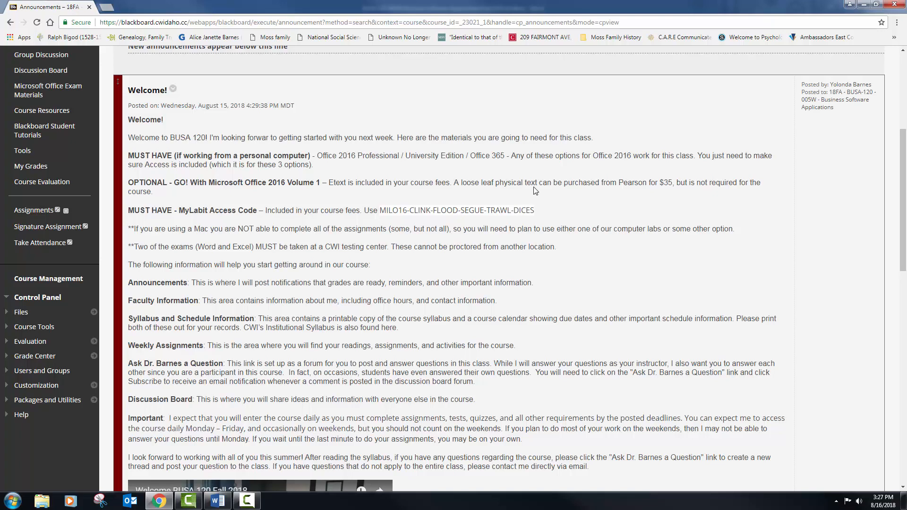
{"action": "mouse_move", "coordinate": [537, 185]}
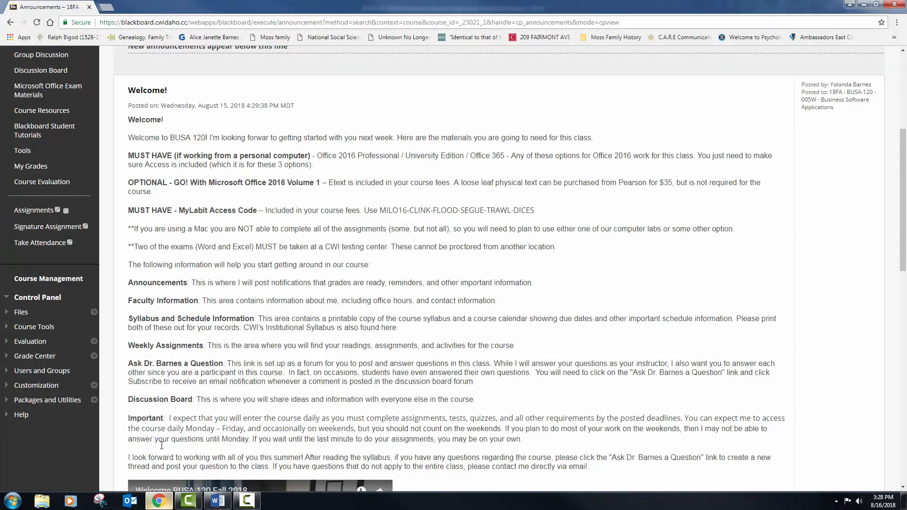
{"action": "scroll", "scroll_direction": "up", "scroll_amount": 3}
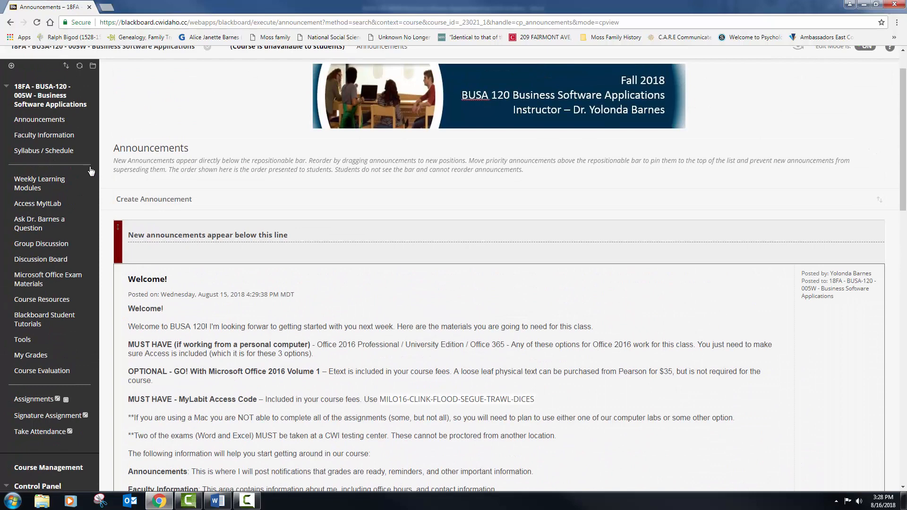
{"action": "mouse_move", "coordinate": [51, 248]}
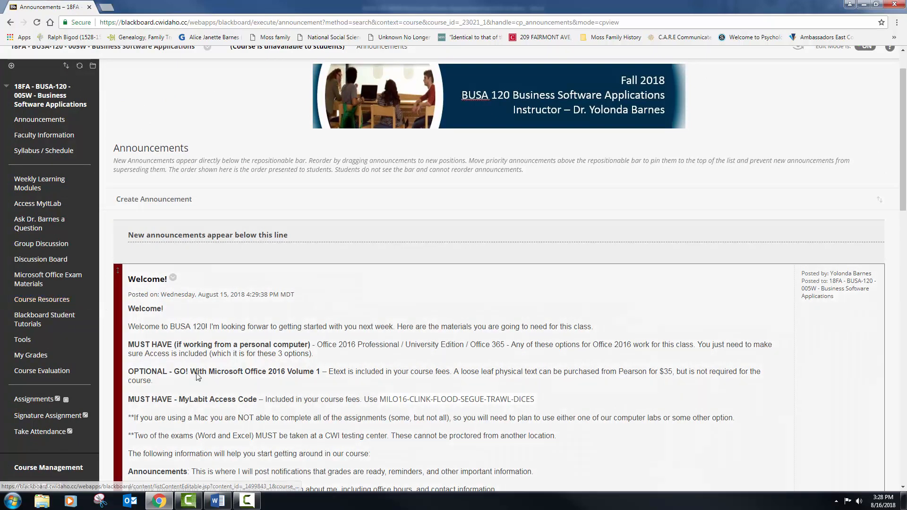
{"action": "left_click", "coordinate": [217, 501]}
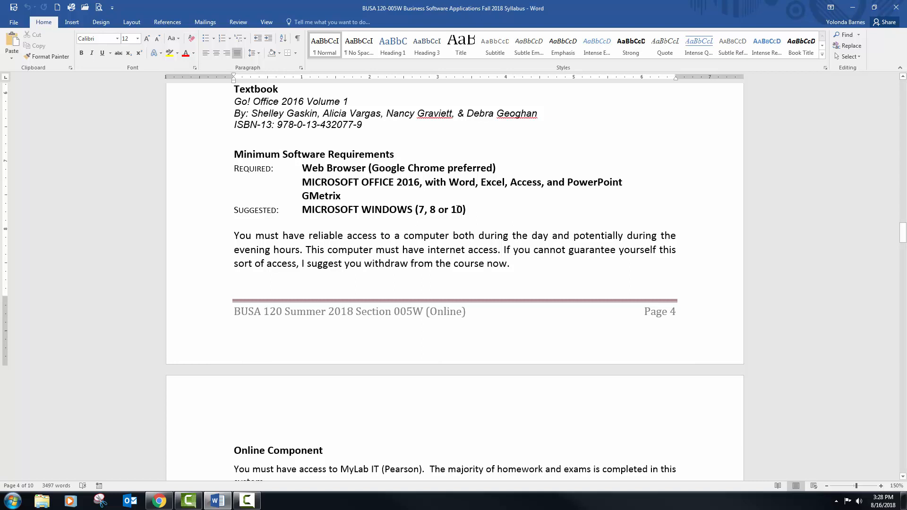
Step: Read page 5's Microsoft Office 2016 Suite requirements and the highlighted MOS exam passing rule
{"action": "scroll", "scroll_direction": "down", "scroll_amount": 3}
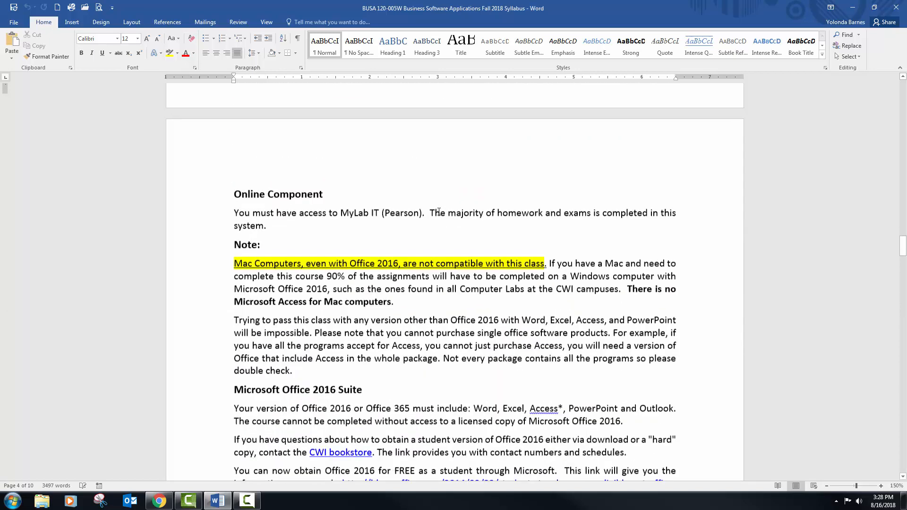
{"action": "scroll", "scroll_direction": "down", "scroll_amount": 3}
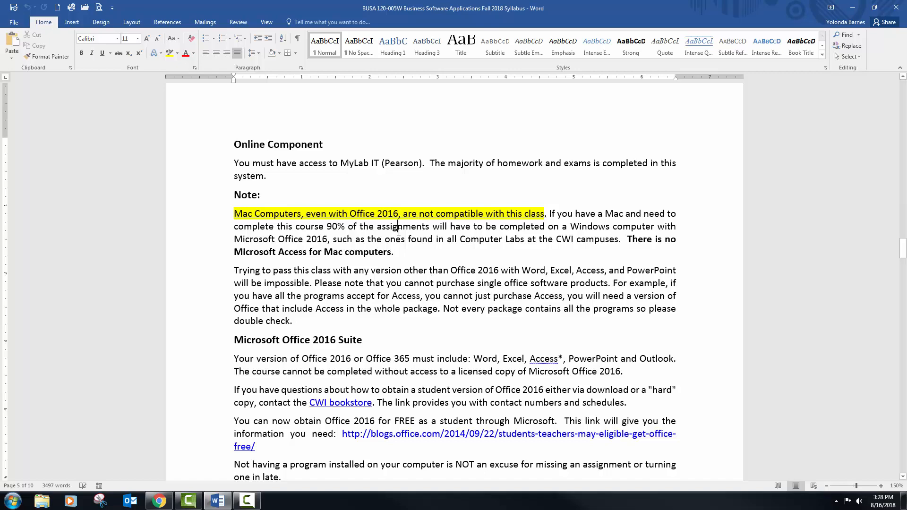
{"action": "scroll", "scroll_direction": "down", "scroll_amount": 3}
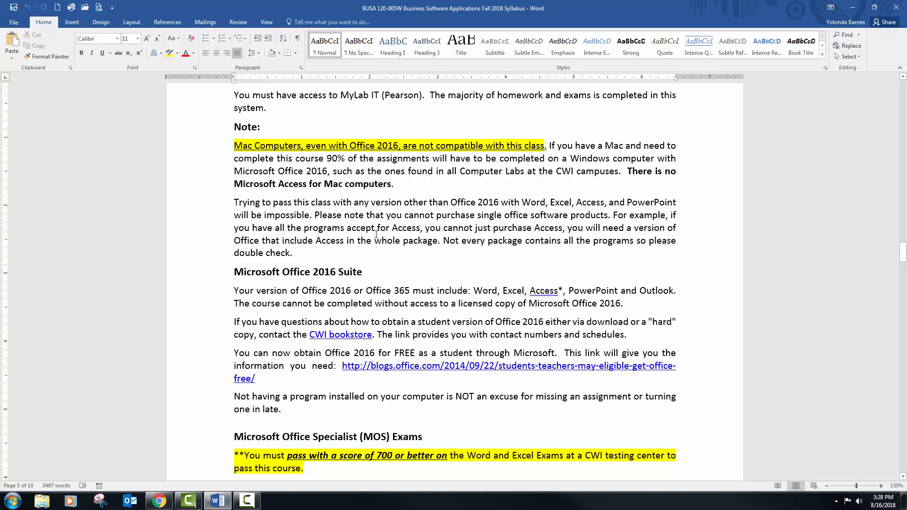
{"action": "scroll", "scroll_direction": "down", "scroll_amount": 3}
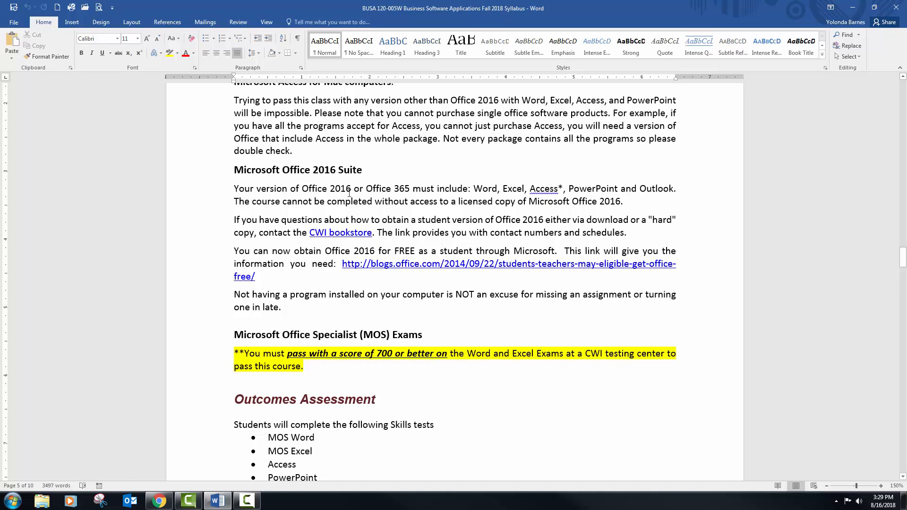
{"action": "mouse_move", "coordinate": [405, 263]}
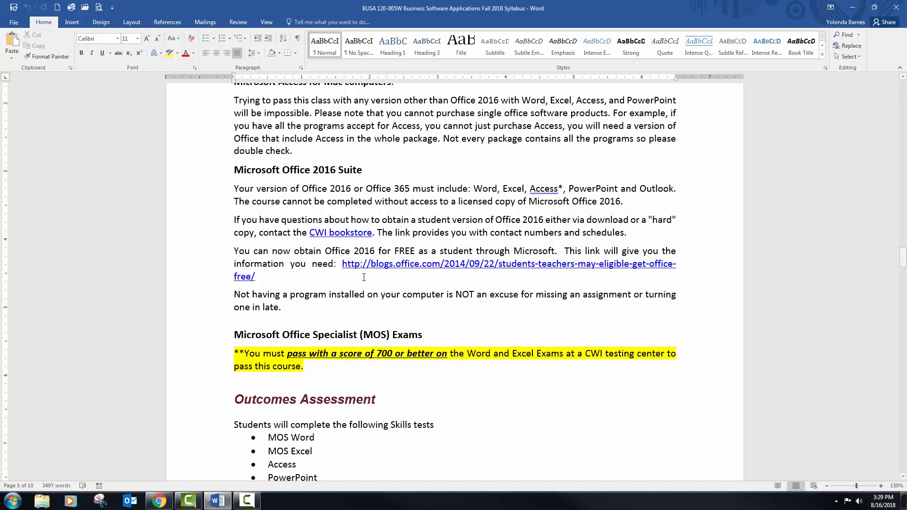
{"action": "mouse_move", "coordinate": [365, 283]}
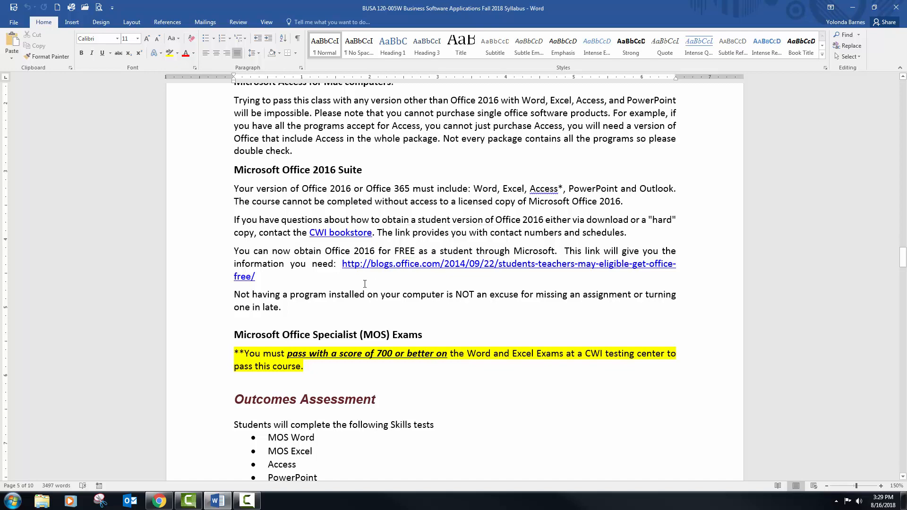
{"action": "scroll", "scroll_direction": "down", "scroll_amount": 3}
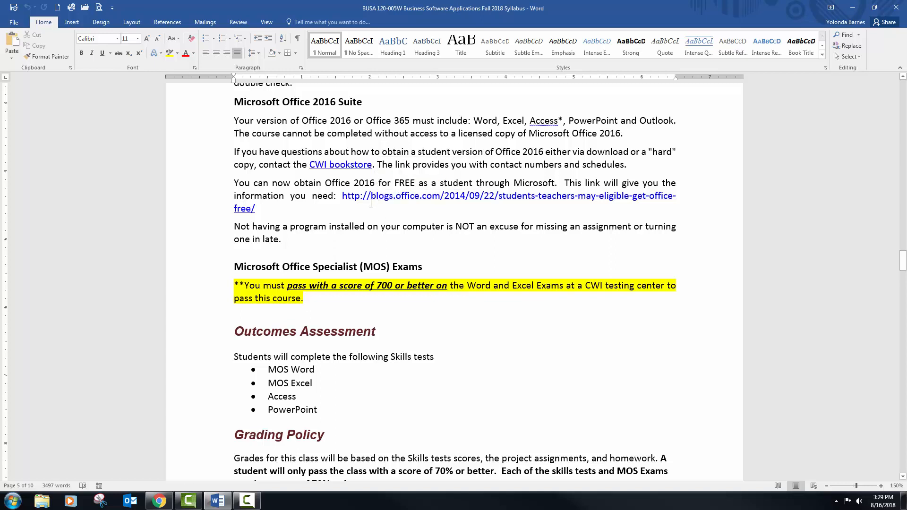
{"action": "mouse_move", "coordinate": [357, 235]}
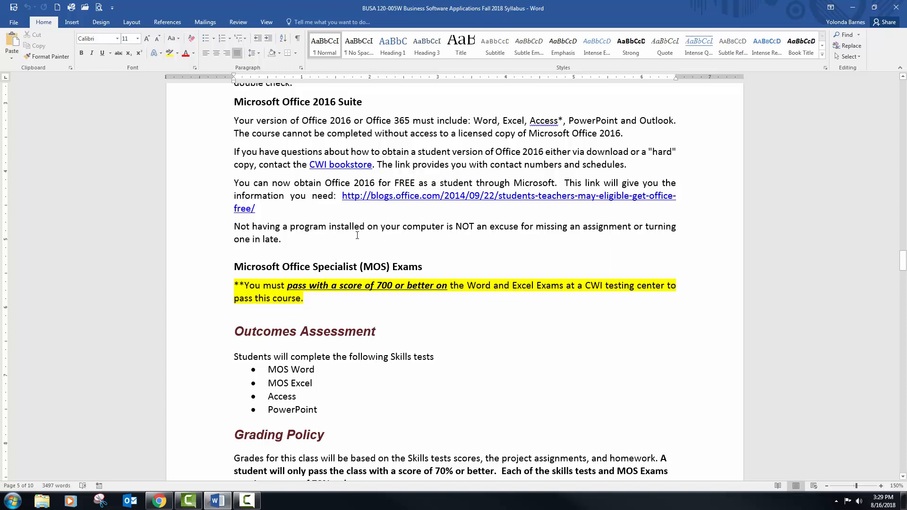
{"action": "mouse_move", "coordinate": [423, 197]}
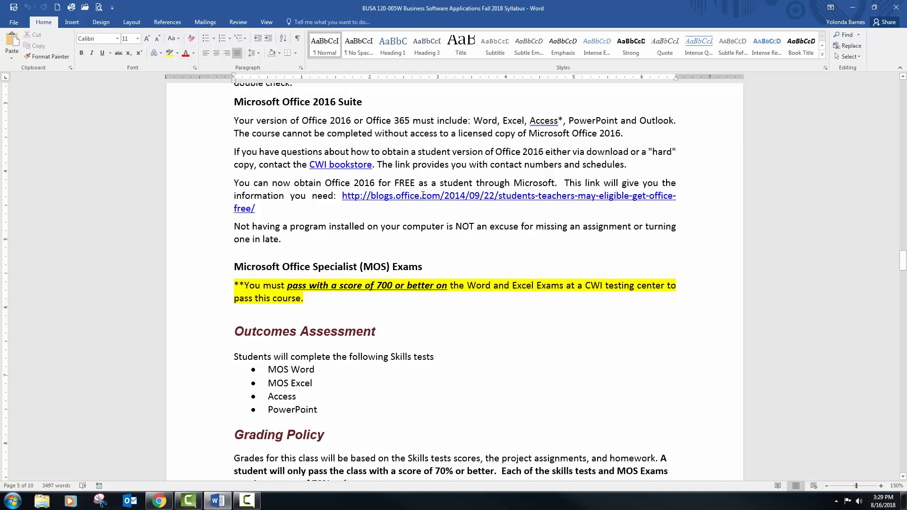
{"action": "scroll", "scroll_direction": "down", "scroll_amount": 3}
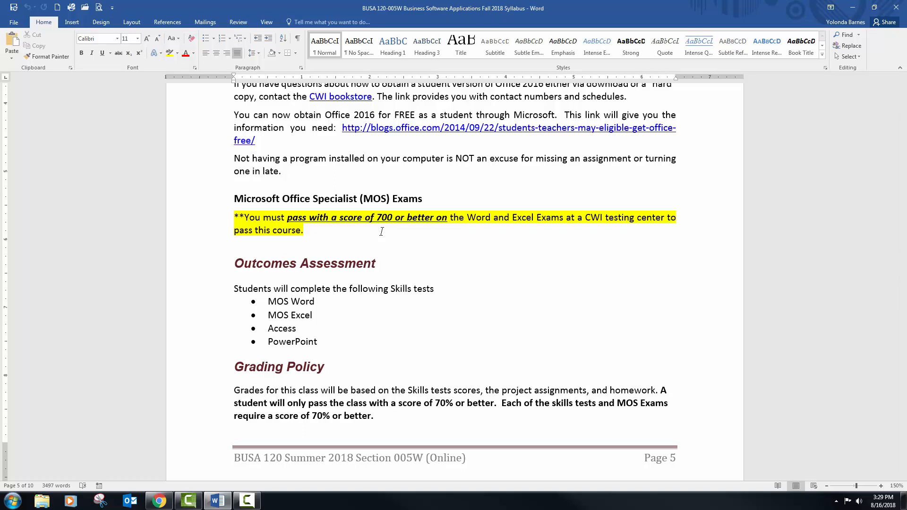
Step: Review the Outcomes Assessment skills tests list and the Grading Policy, highlighting text to point it out
{"action": "scroll", "scroll_direction": "down", "scroll_amount": 3}
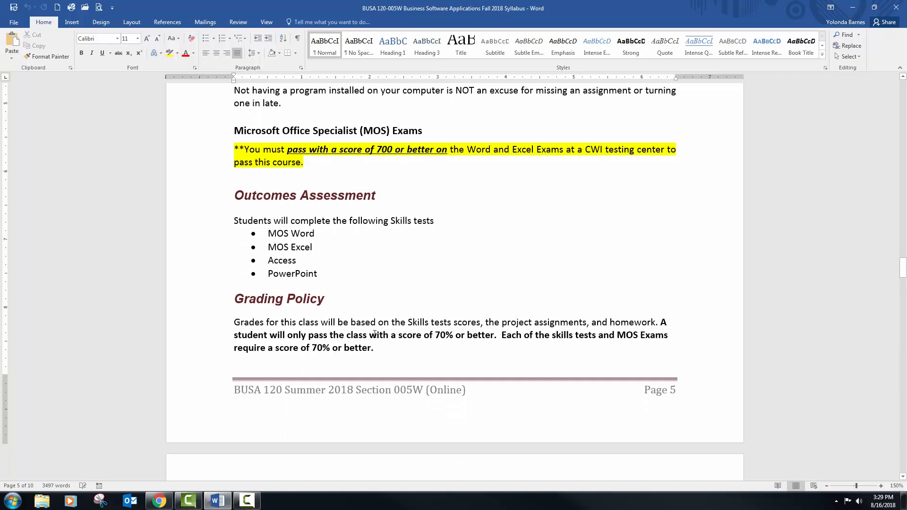
{"action": "mouse_move", "coordinate": [322, 310]}
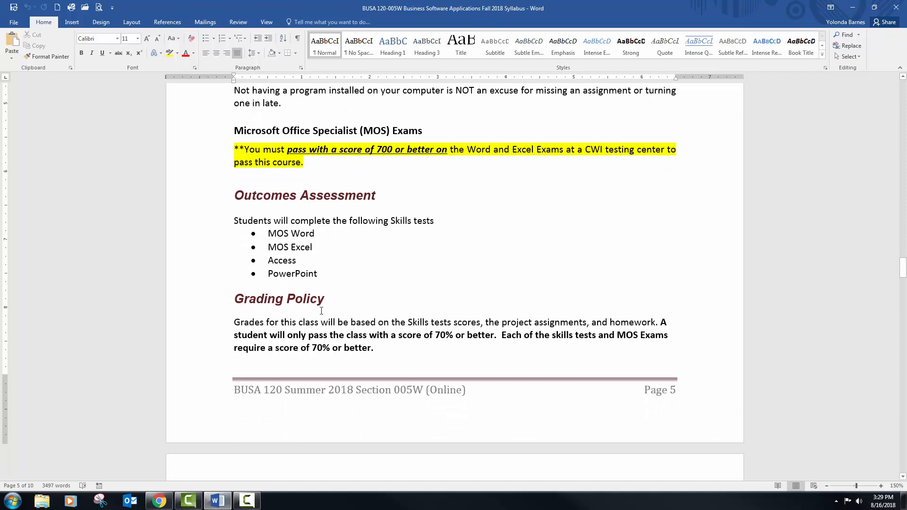
{"action": "left_click_drag", "start_coordinate": [268, 261], "coordinate": [317, 274]}
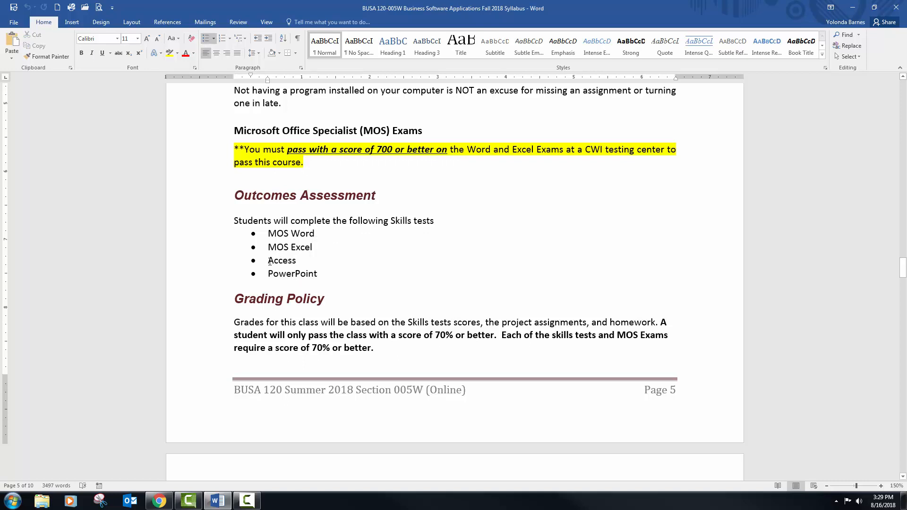
{"action": "left_click_drag", "start_coordinate": [267, 261], "coordinate": [321, 273]}
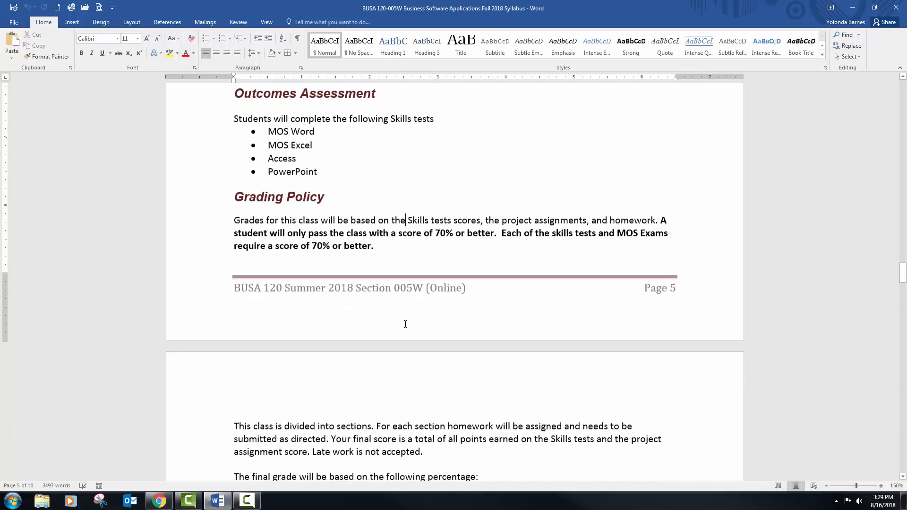
Step: Review page 6's grade scale, Grade Breakdown pie chart and Assignments & Exams
{"action": "scroll", "scroll_direction": "down", "scroll_amount": 3}
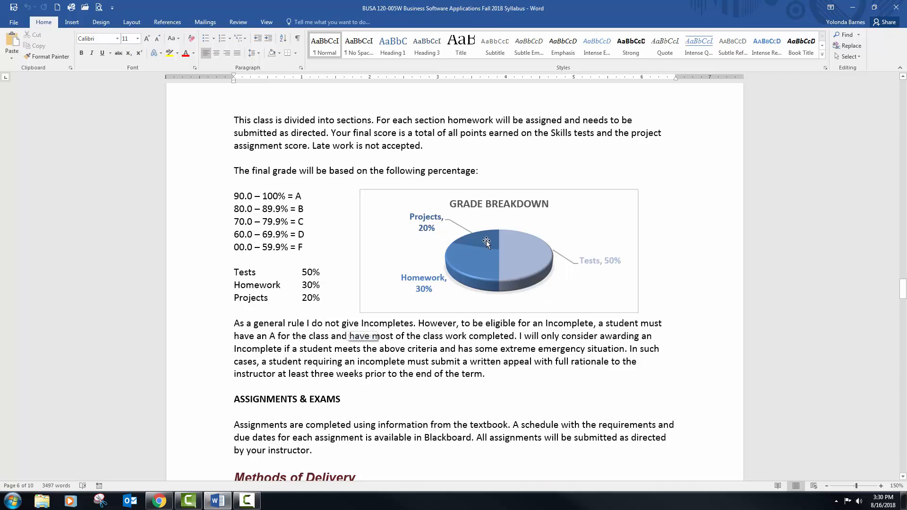
{"action": "mouse_move", "coordinate": [486, 242]}
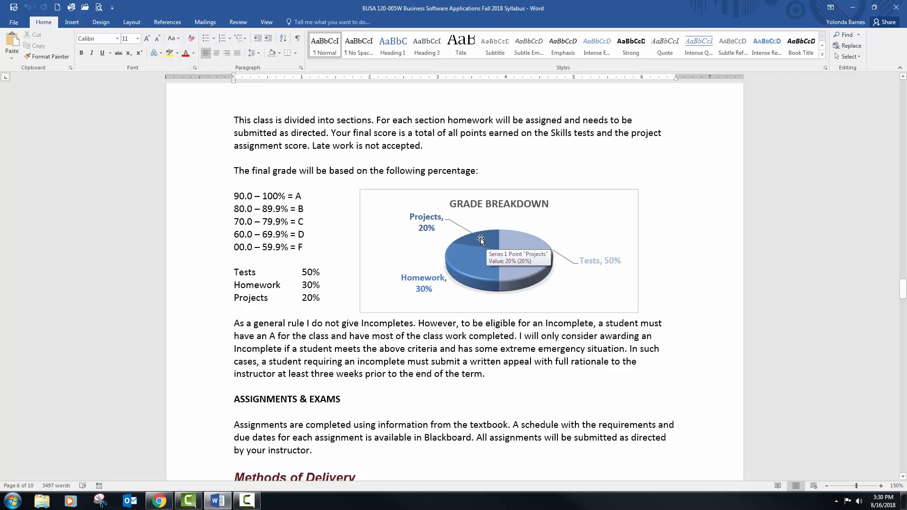
{"action": "mouse_move", "coordinate": [476, 242]}
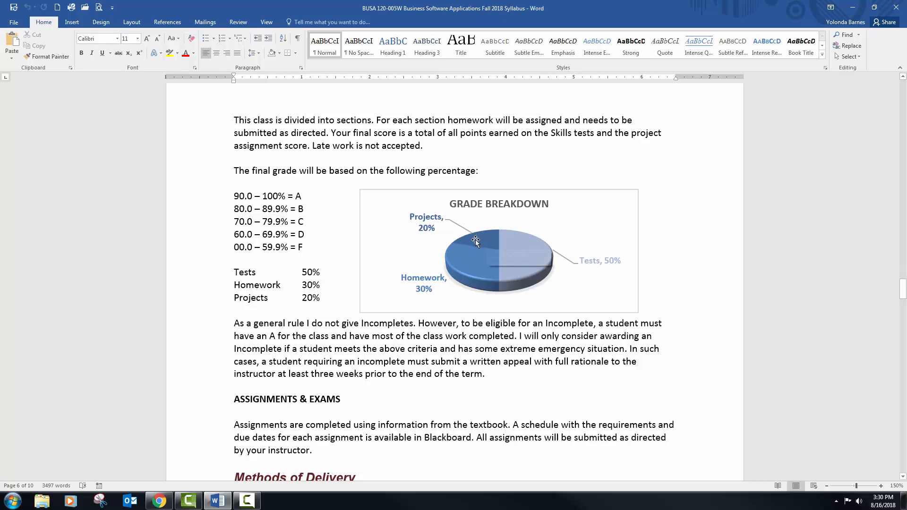
{"action": "mouse_move", "coordinate": [460, 279]}
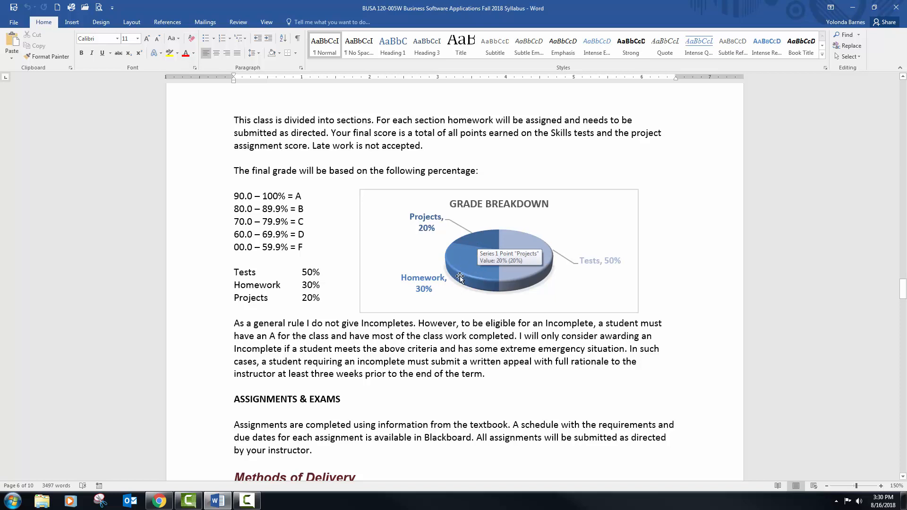
{"action": "mouse_move", "coordinate": [460, 280]}
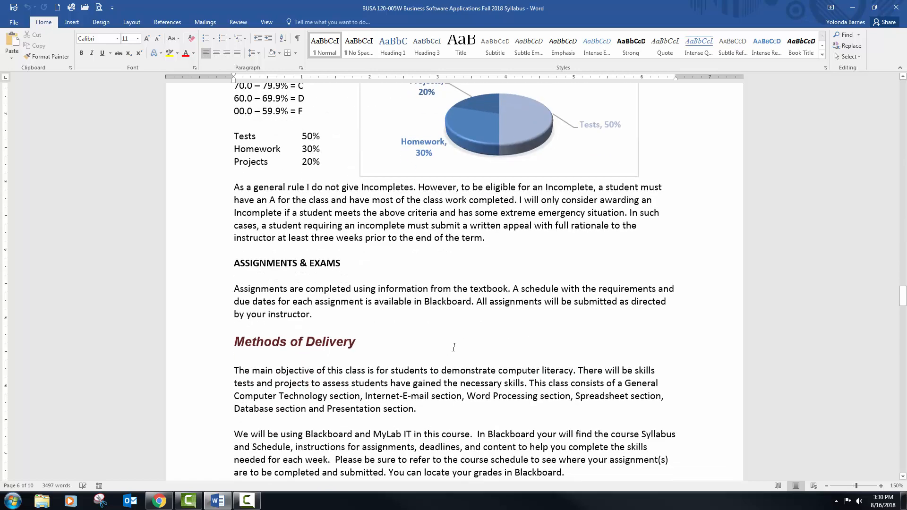
Step: Read Methods of Delivery and Instructor Availability, highlighting the forum name 'Ask Dr. Barnes a Question'
{"action": "scroll", "scroll_direction": "down", "scroll_amount": 3}
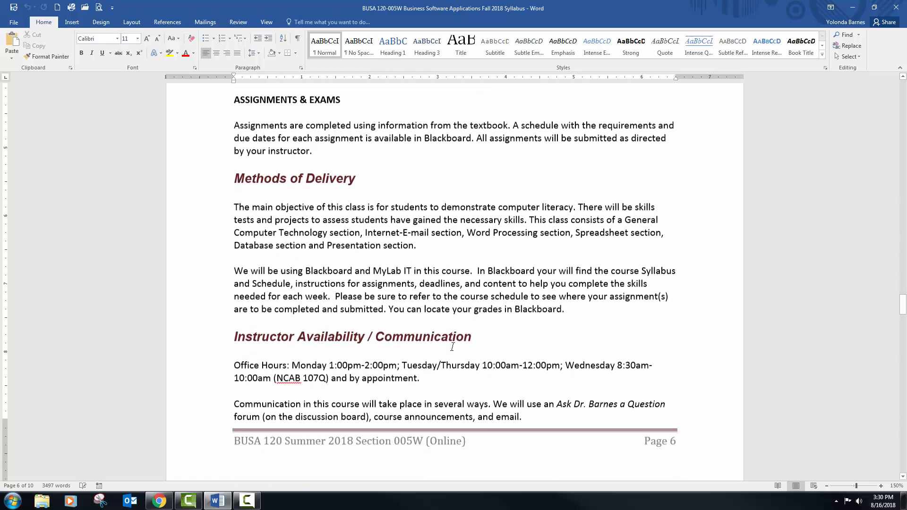
{"action": "scroll", "scroll_direction": "down", "scroll_amount": 3}
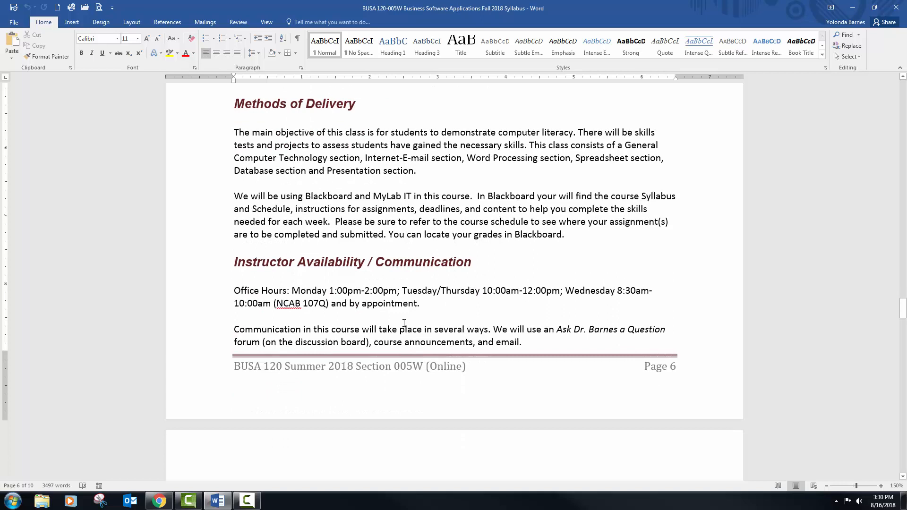
{"action": "scroll", "scroll_direction": "up", "scroll_amount": 3}
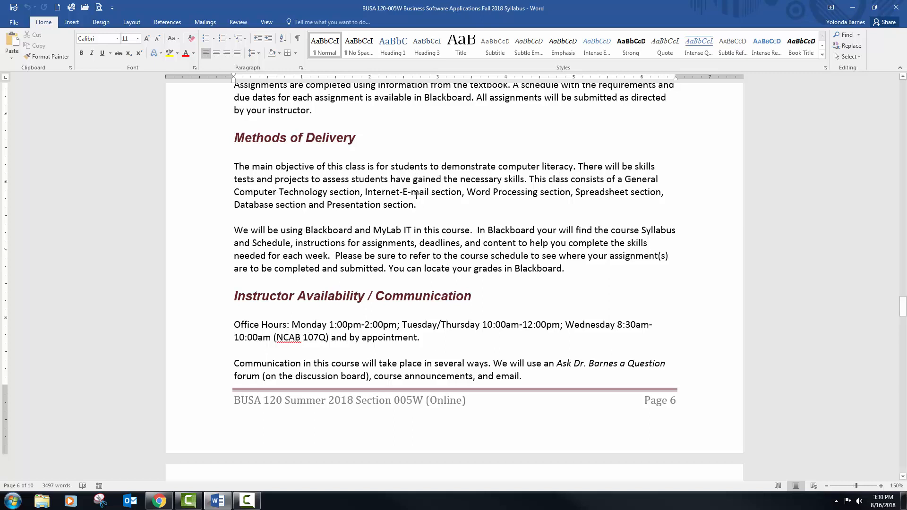
{"action": "mouse_move", "coordinate": [512, 230]}
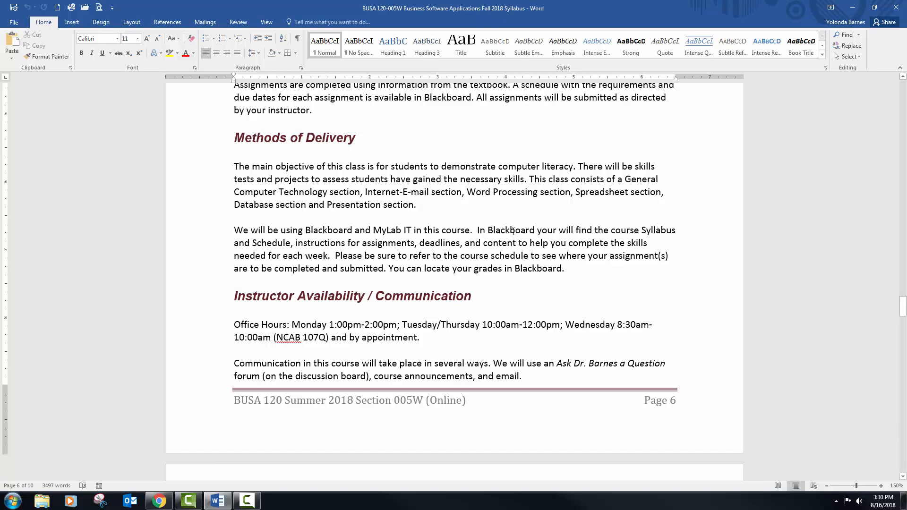
{"action": "scroll", "scroll_direction": "down", "scroll_amount": 3}
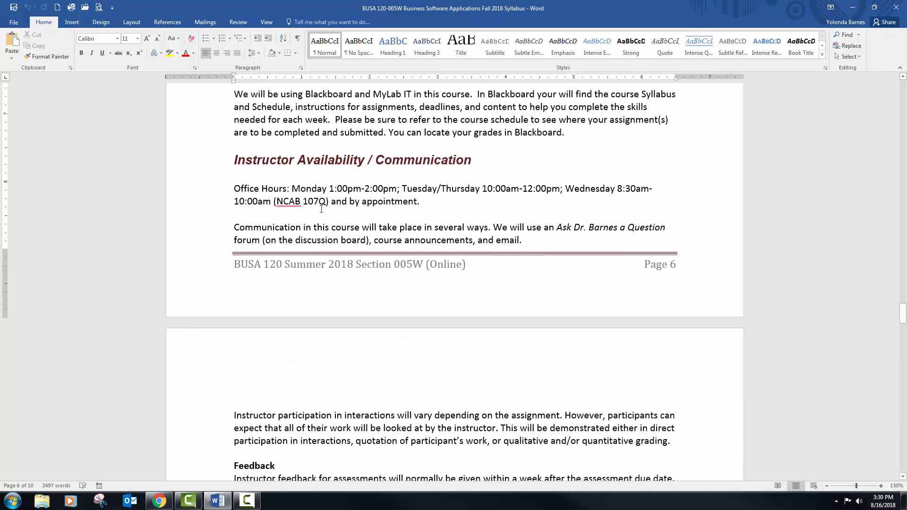
{"action": "scroll", "scroll_direction": "down", "scroll_amount": 3}
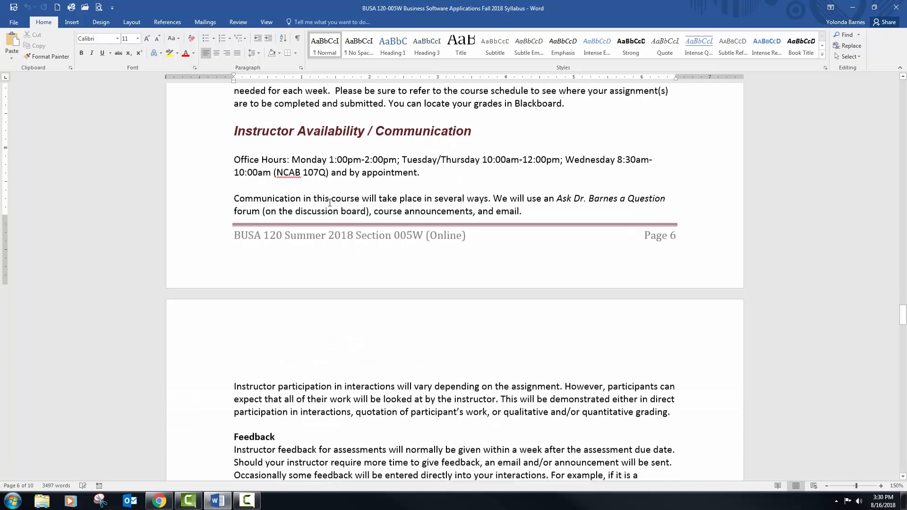
{"action": "scroll", "scroll_direction": "down", "scroll_amount": 3}
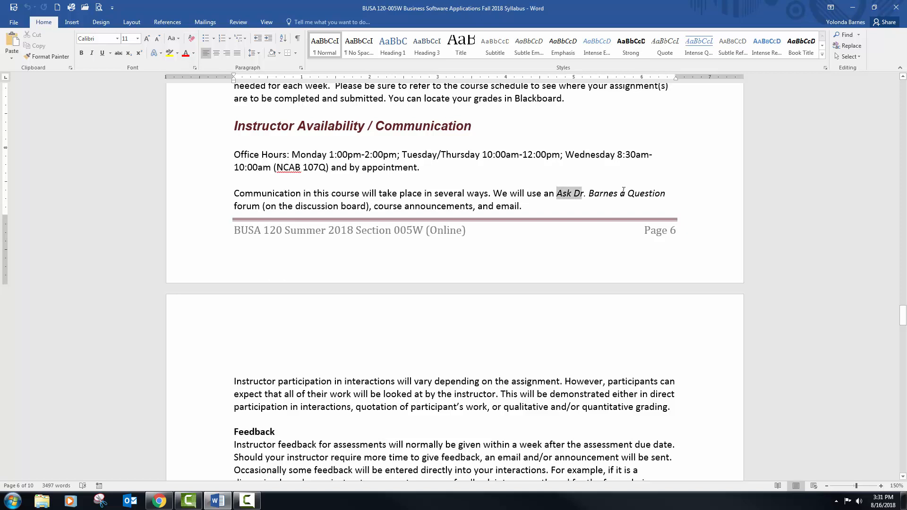
{"action": "left_click_drag", "start_coordinate": [558, 192], "coordinate": [665, 192]}
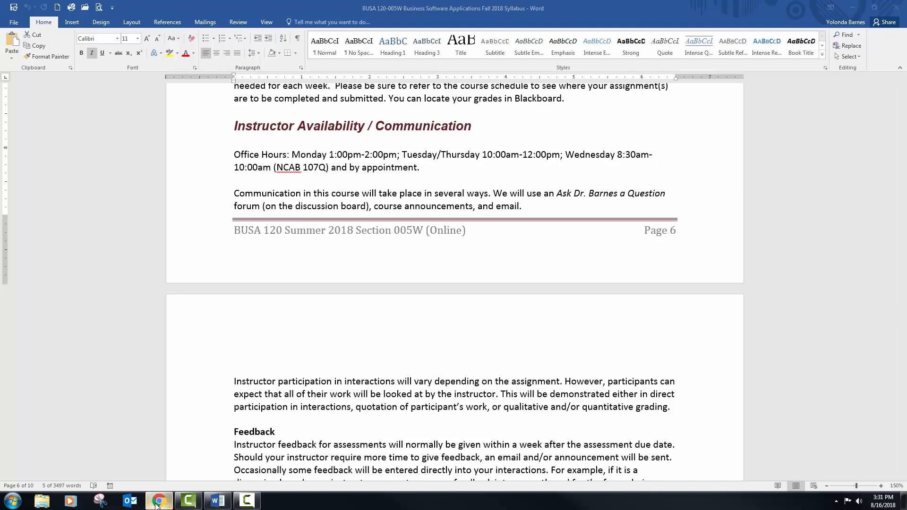
Step: Preview the empty Ask Dr. Barnes a Question forum in Blackboard as a student, then return to Word
{"action": "left_click", "coordinate": [159, 501]}
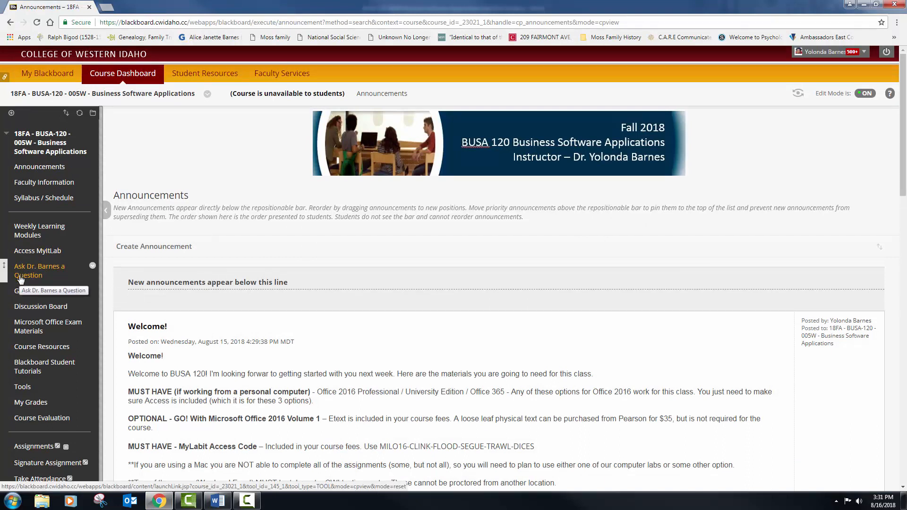
{"action": "mouse_move", "coordinate": [37, 270]}
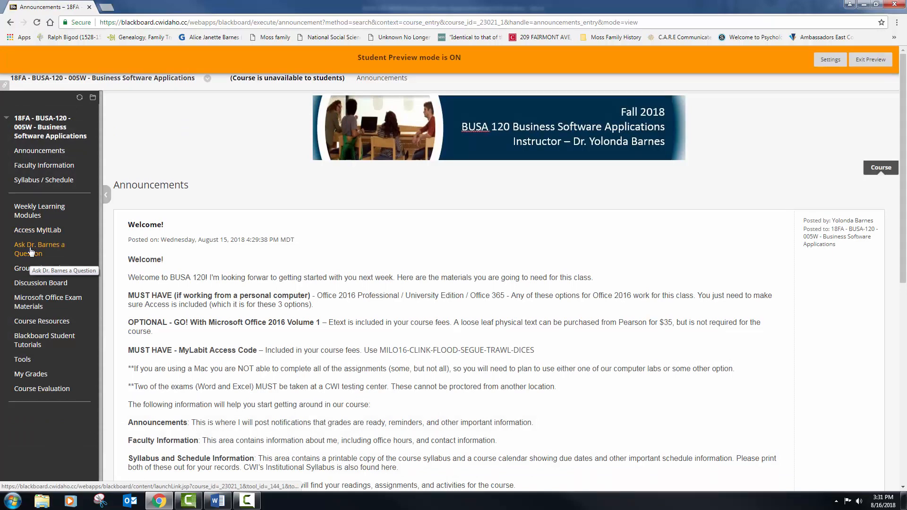
{"action": "left_click", "coordinate": [40, 249]}
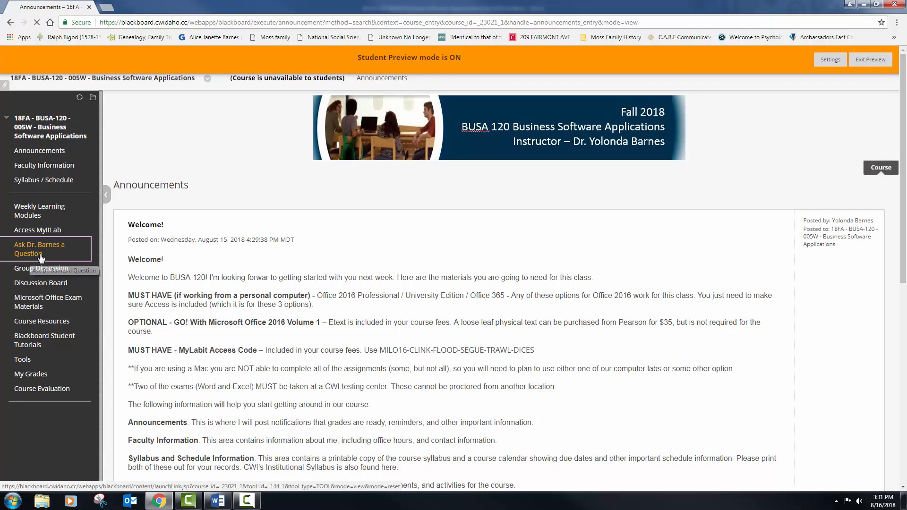
{"action": "left_click", "coordinate": [41, 283]}
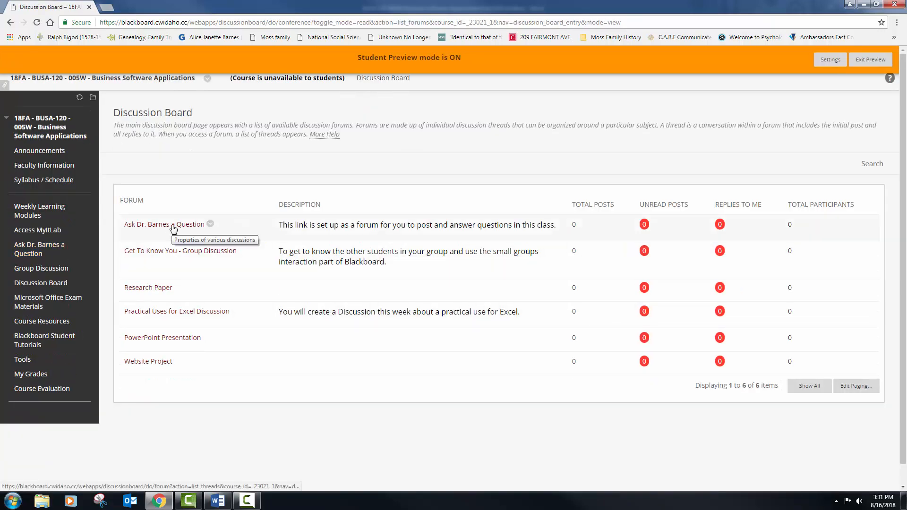
{"action": "left_click", "coordinate": [147, 223]}
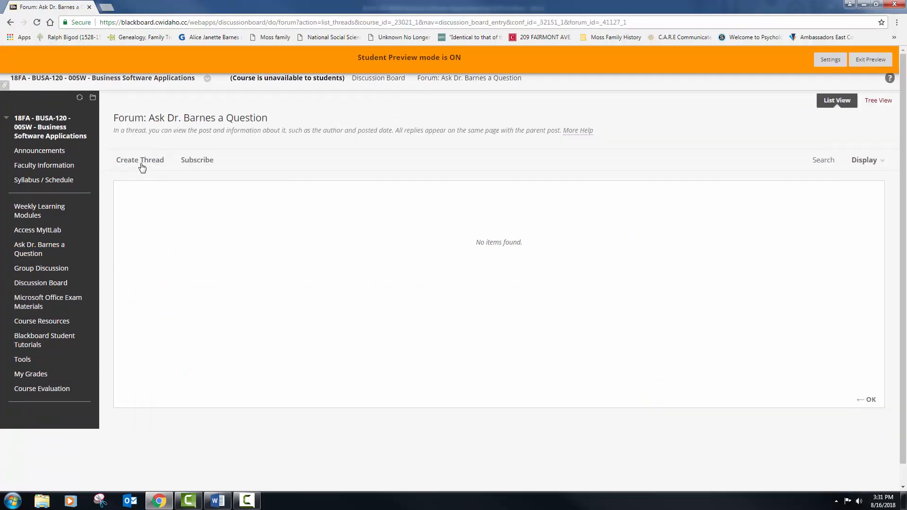
{"action": "left_click", "coordinate": [217, 501]}
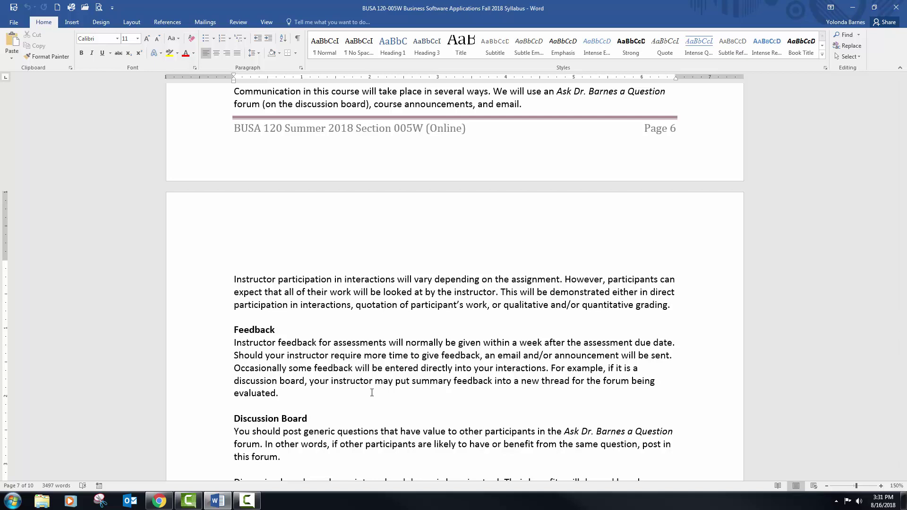
Step: Read down through Discussion Board and Email to the highlighted no-late-work rule in Late Assignments on page 7
{"action": "left_click", "coordinate": [369, 343]}
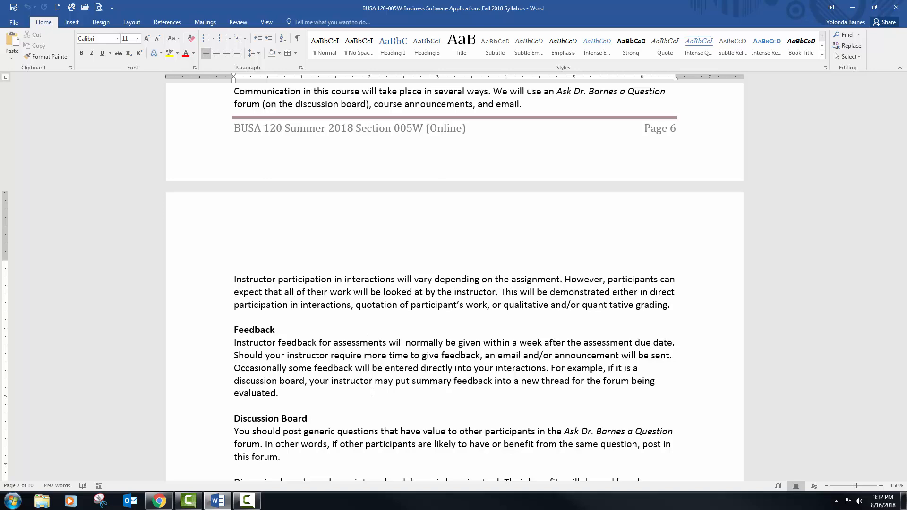
{"action": "scroll", "scroll_direction": "down", "scroll_amount": 3}
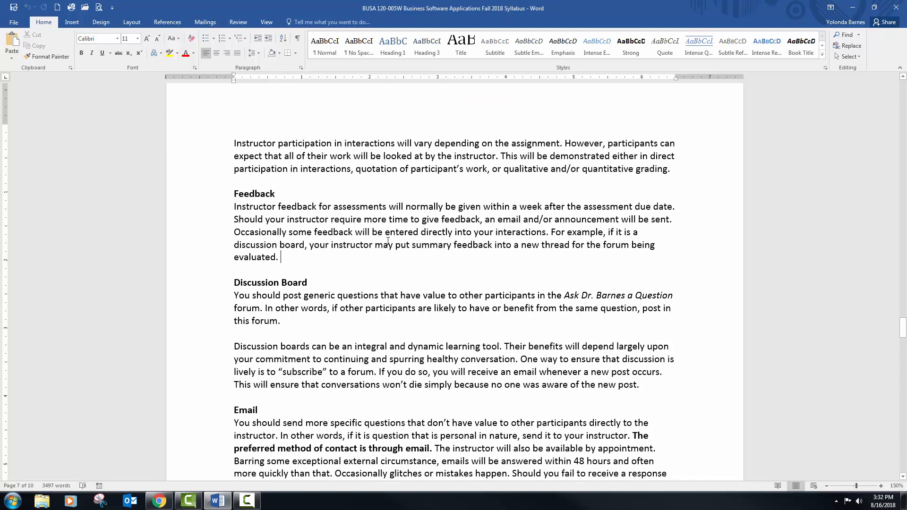
{"action": "mouse_move", "coordinate": [348, 308]}
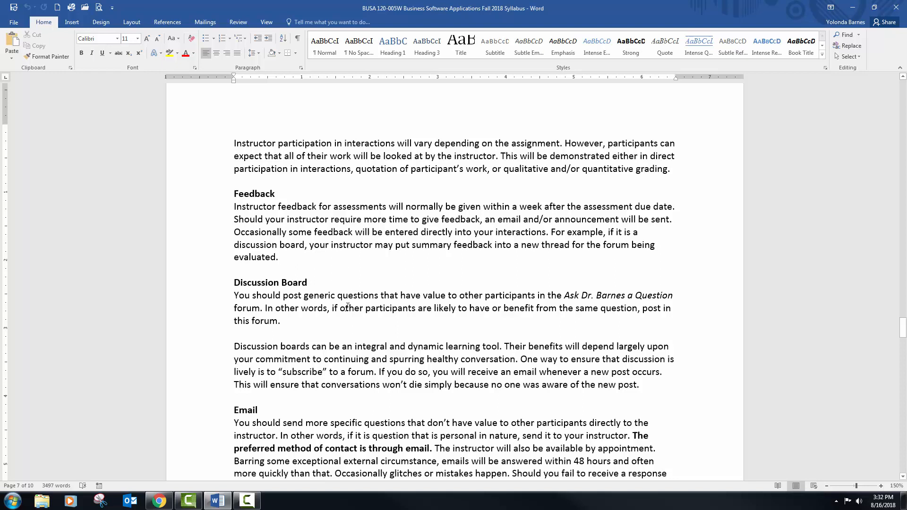
{"action": "left_click", "coordinate": [281, 257]}
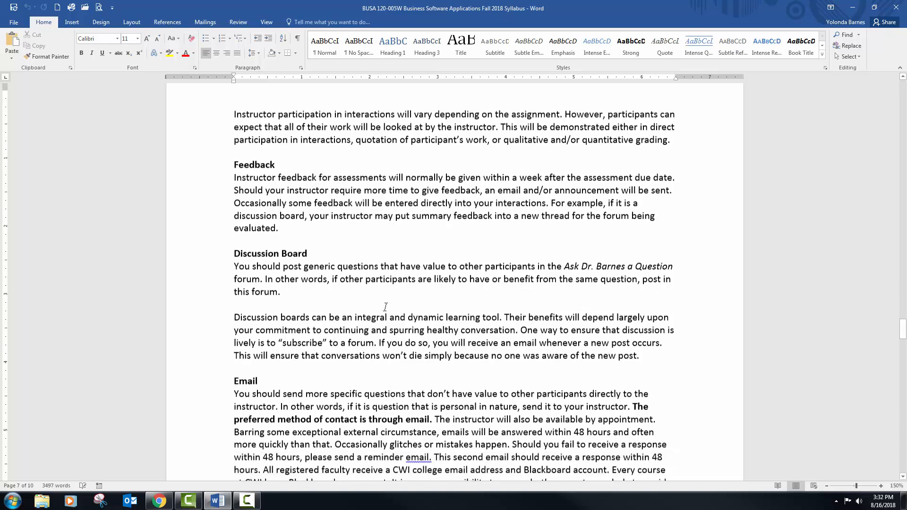
{"action": "scroll", "scroll_direction": "down", "scroll_amount": 3}
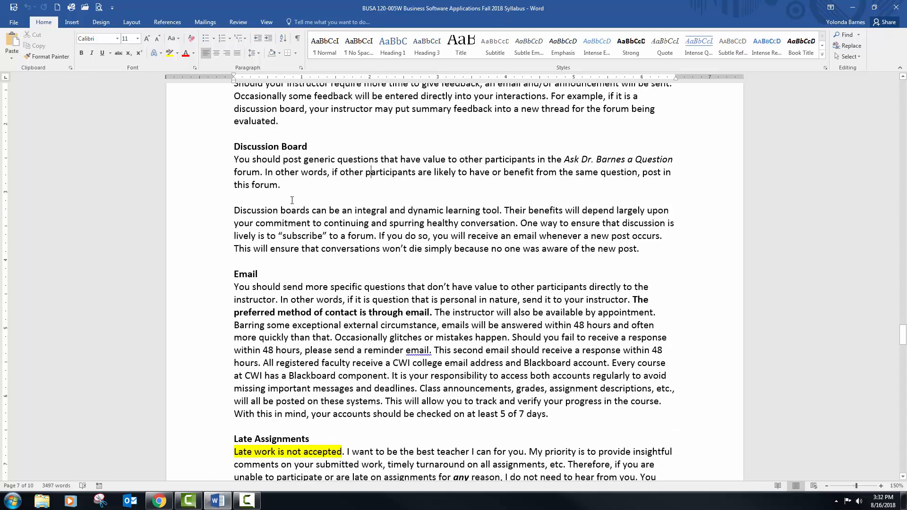
{"action": "mouse_move", "coordinate": [136, 501]}
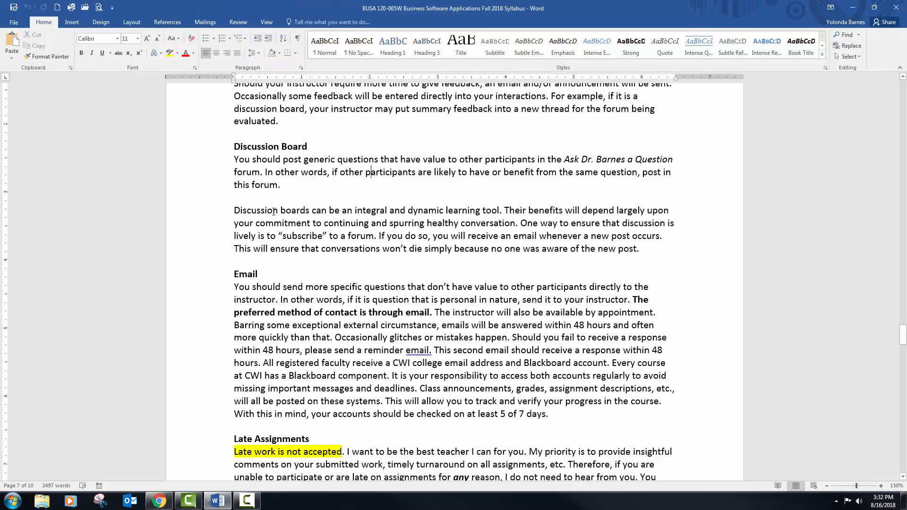
{"action": "scroll", "scroll_direction": "down", "scroll_amount": 3}
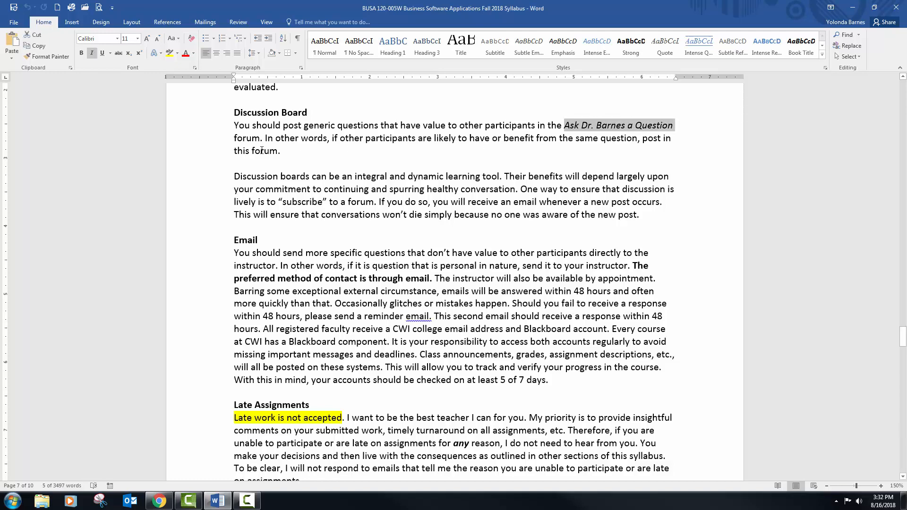
{"action": "scroll", "scroll_direction": "down", "scroll_amount": 3}
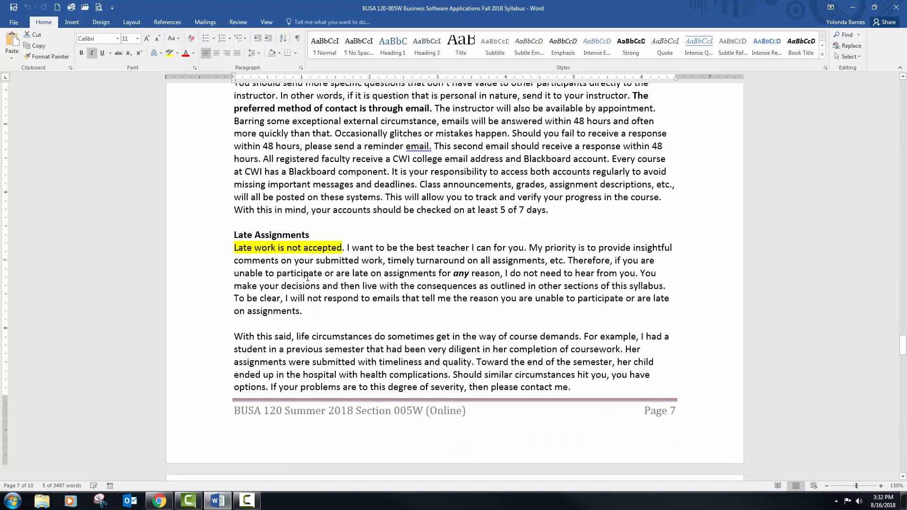
{"action": "scroll", "scroll_direction": "down", "scroll_amount": 3}
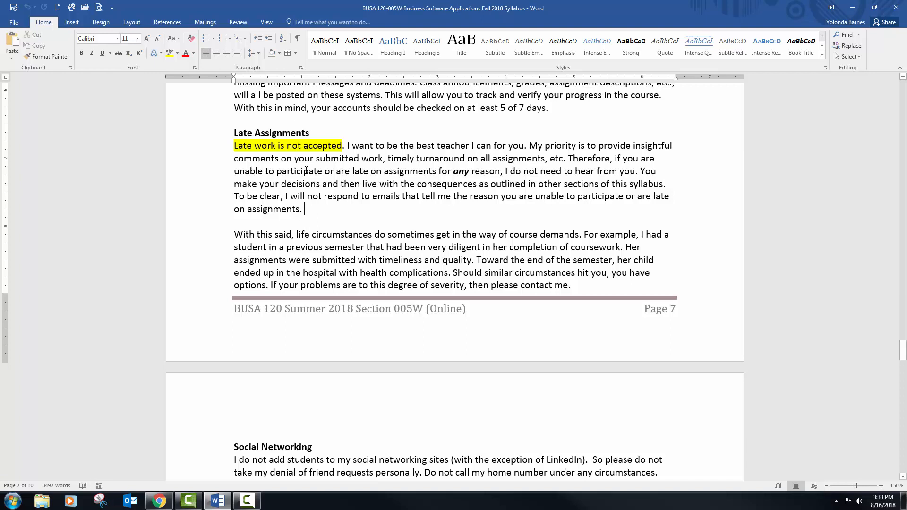
Step: Show the empty Ask Dr. Barnes a Question forum in Chrome, then return to the Word syllabus
{"action": "left_click", "coordinate": [159, 500]}
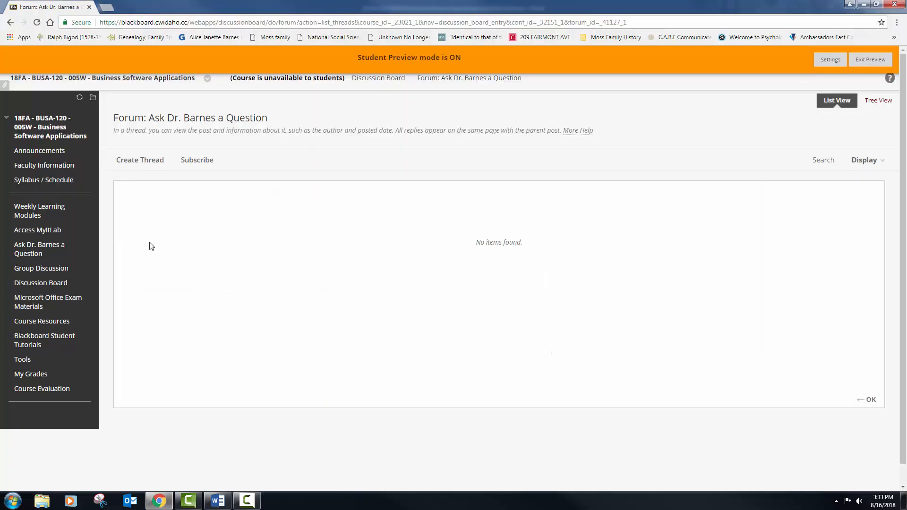
{"action": "mouse_move", "coordinate": [147, 295]}
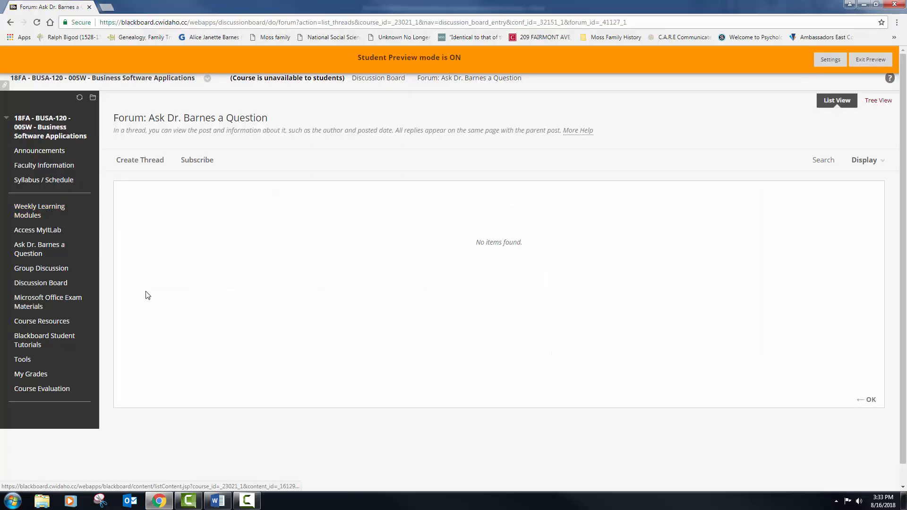
{"action": "left_click", "coordinate": [216, 501]}
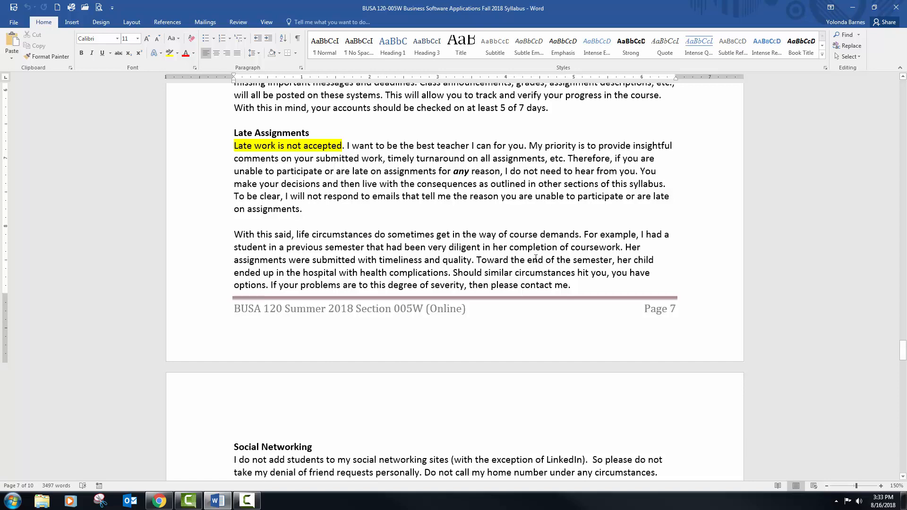
Step: Read Social Networking, highlighting 'LinkedIn', then Course Expectations, selecting the 3-4 hours per week phrase
{"action": "scroll", "scroll_direction": "down", "scroll_amount": 3}
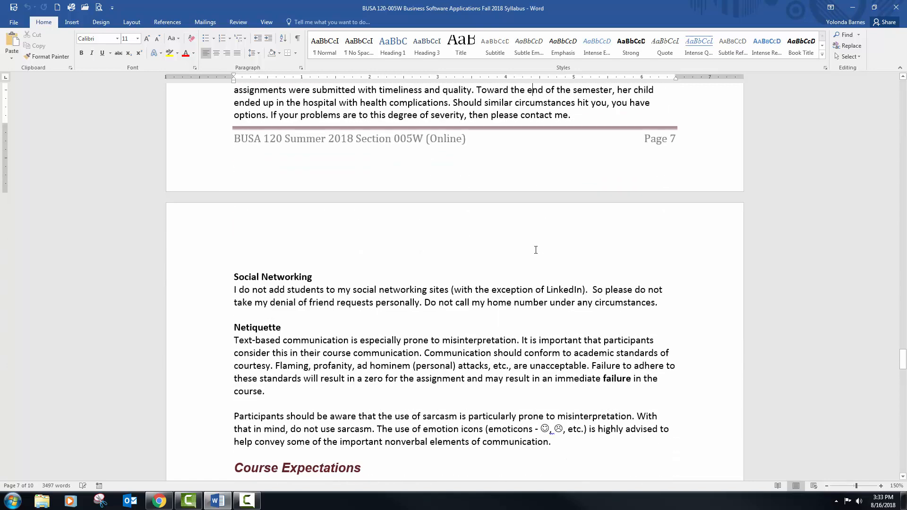
{"action": "scroll", "scroll_direction": "down", "scroll_amount": 3}
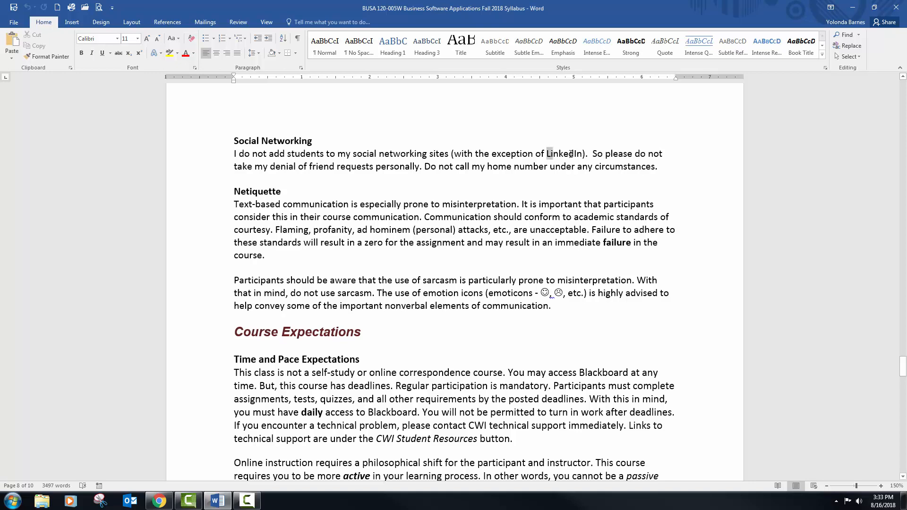
{"action": "double_click", "coordinate": [563, 153]}
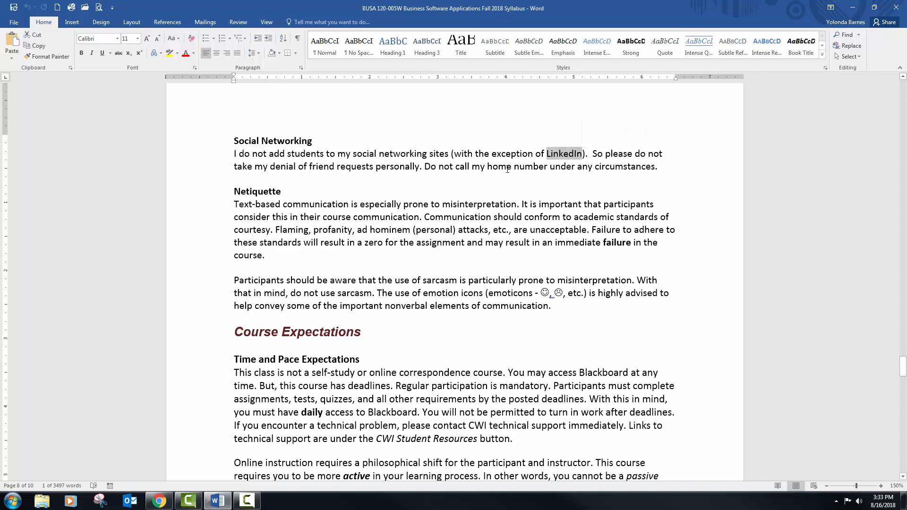
{"action": "scroll", "scroll_direction": "down", "scroll_amount": 3}
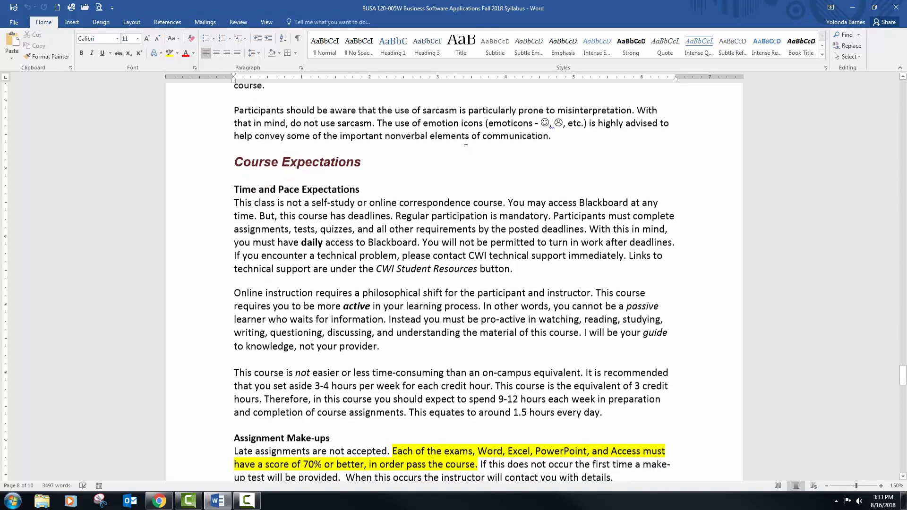
{"action": "scroll", "scroll_direction": "down", "scroll_amount": 3}
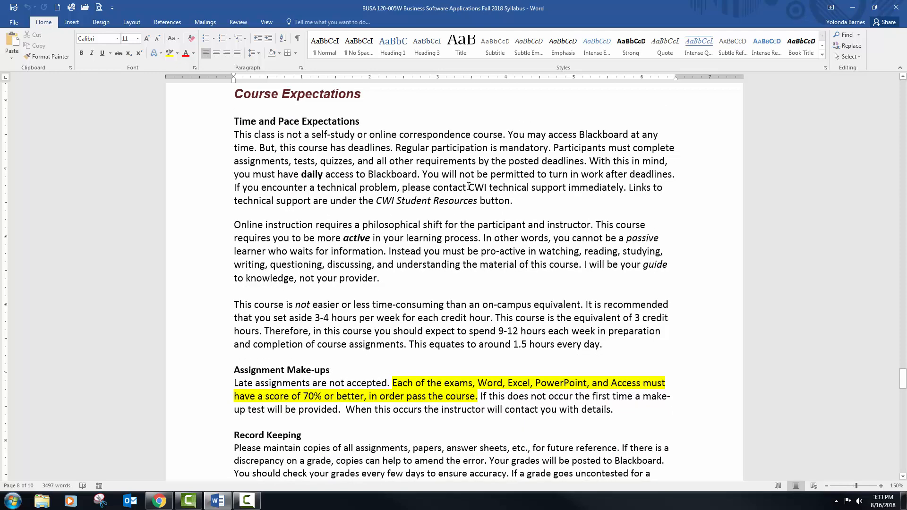
{"action": "scroll", "scroll_direction": "down", "scroll_amount": 3}
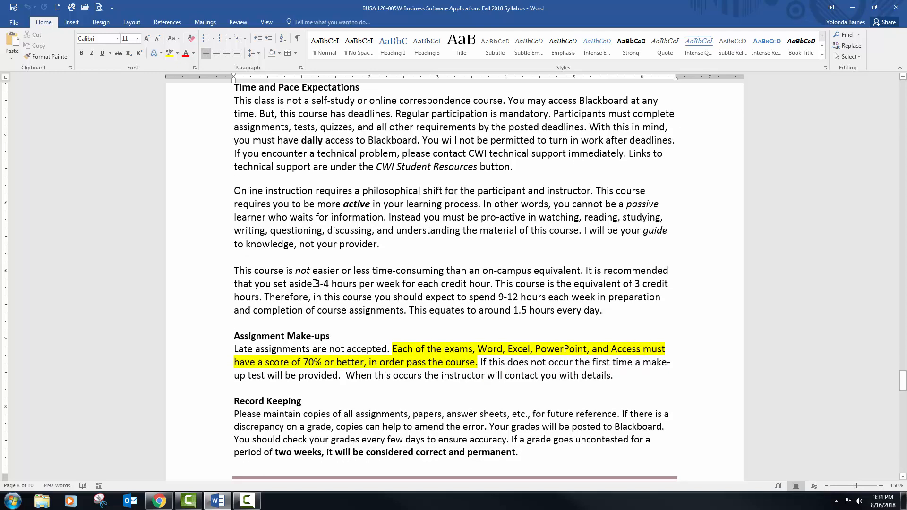
{"action": "left_click_drag", "start_coordinate": [313, 284], "coordinate": [469, 285]}
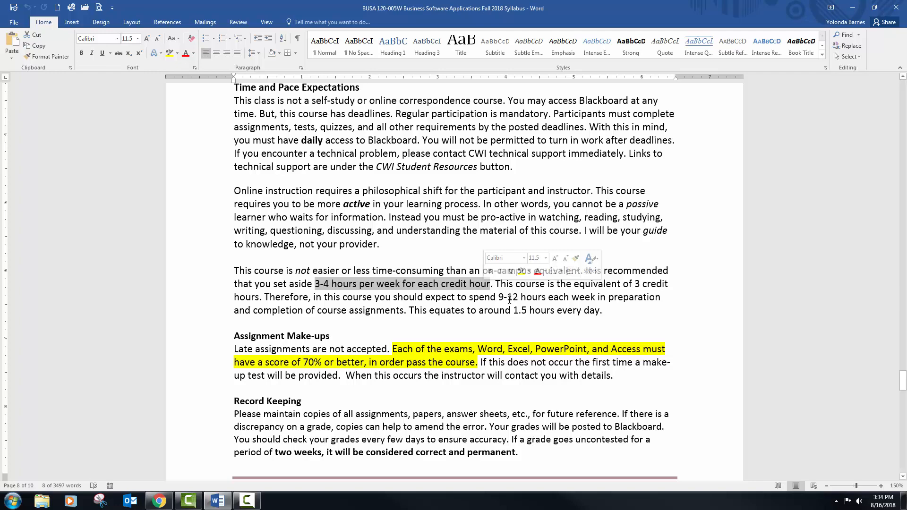
Step: Continue through Record Keeping to Behavioral Expectations on page 9, selecting a line there
{"action": "scroll", "scroll_direction": "down", "scroll_amount": 3}
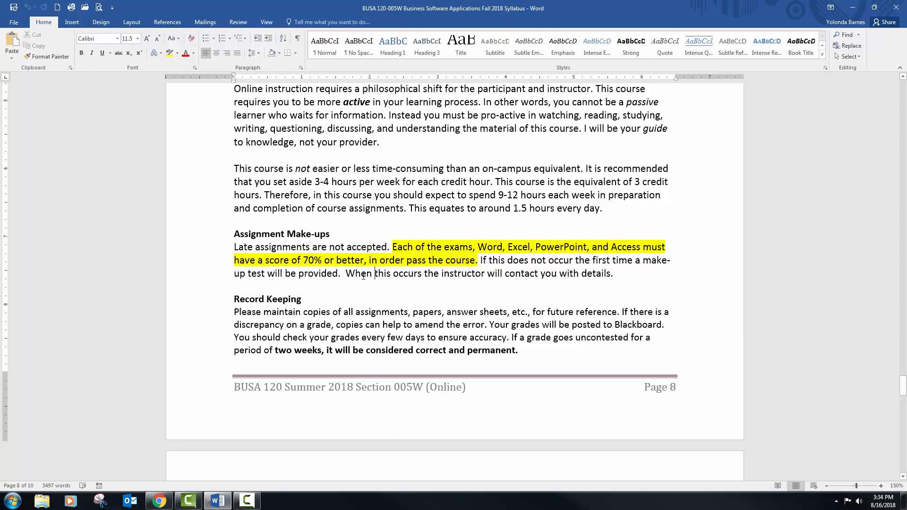
{"action": "scroll", "scroll_direction": "down", "scroll_amount": 3}
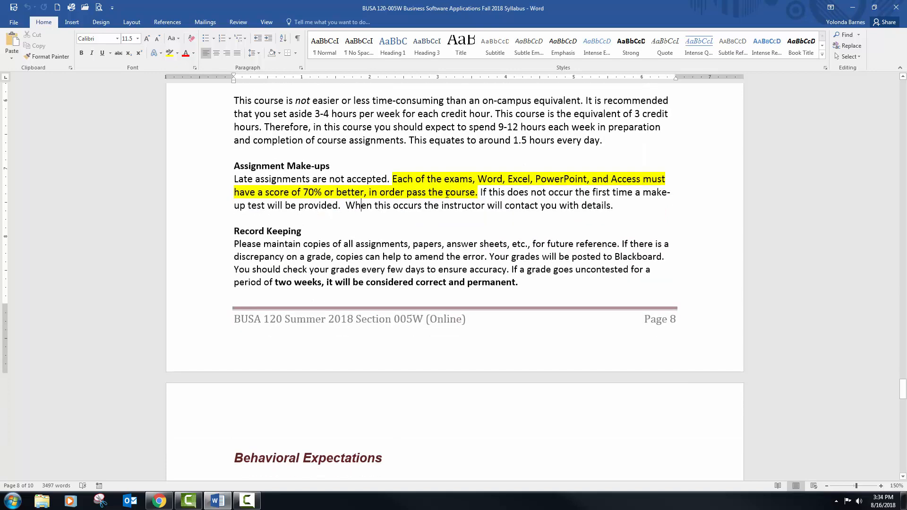
{"action": "scroll", "scroll_direction": "down", "scroll_amount": 3}
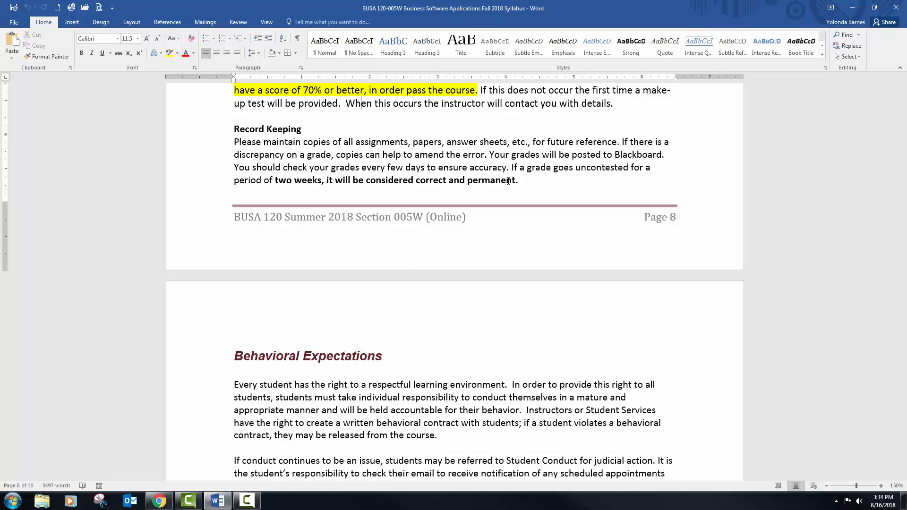
{"action": "left_click_drag", "start_coordinate": [275, 180], "coordinate": [516, 180]}
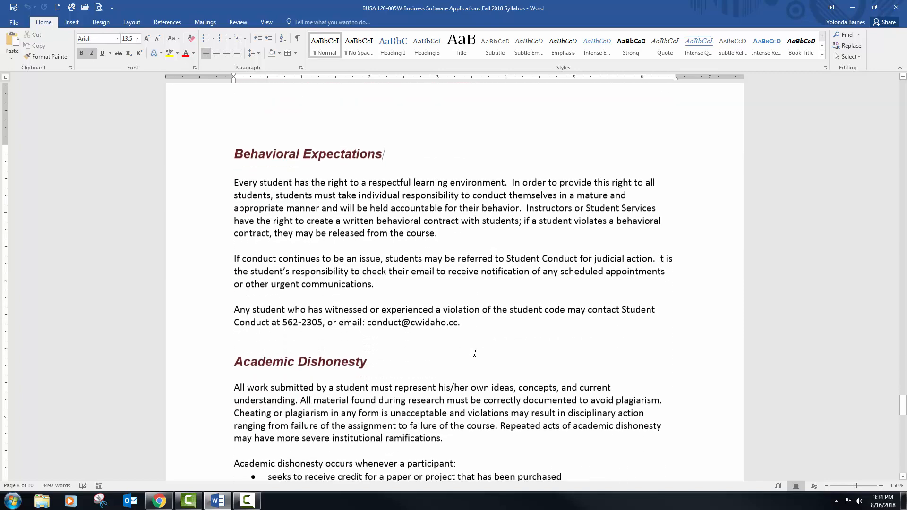
Step: Select the Academic Dishonesty bullet list and continue down to Emergency Procedures
{"action": "scroll", "scroll_direction": "down", "scroll_amount": 3}
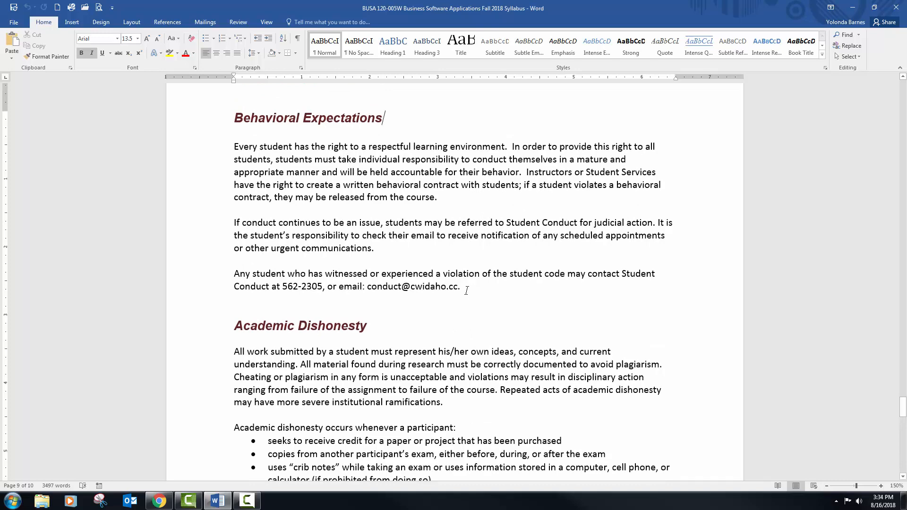
{"action": "scroll", "scroll_direction": "down", "scroll_amount": 3}
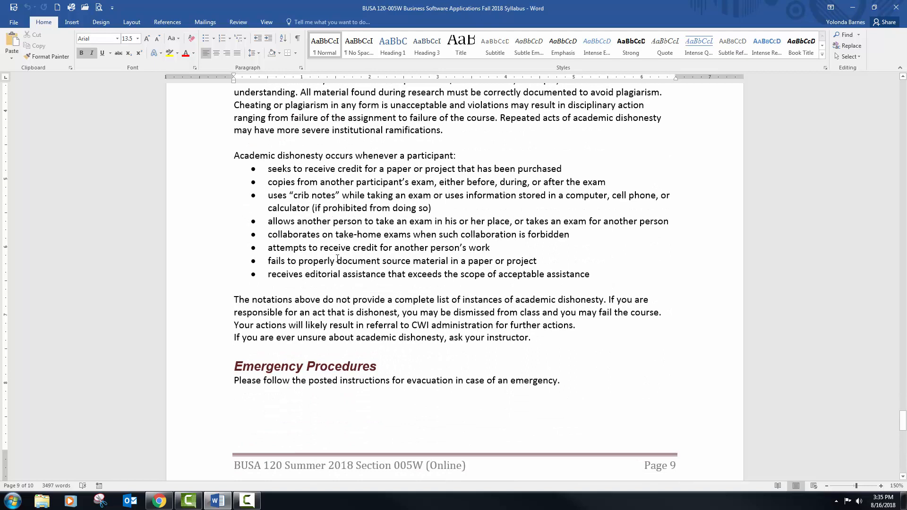
{"action": "mouse_move", "coordinate": [333, 242]}
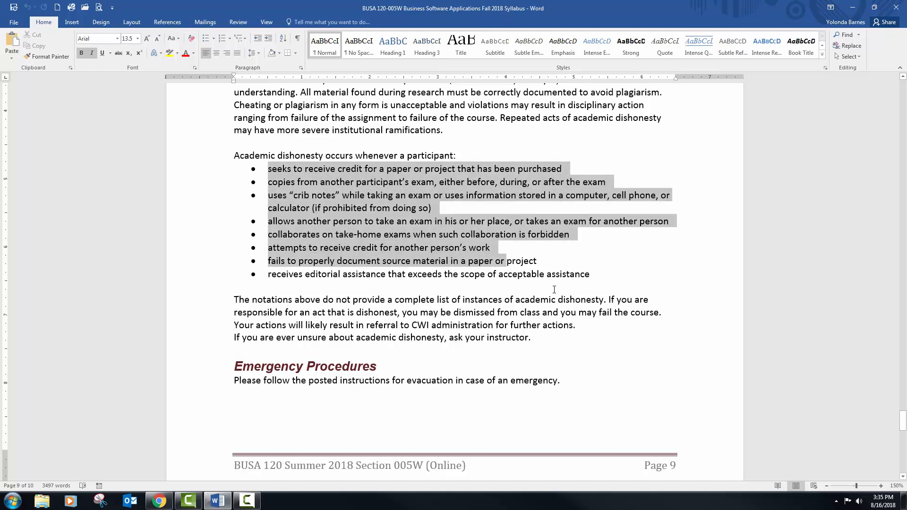
{"action": "left_click_drag", "start_coordinate": [268, 169], "coordinate": [588, 286]}
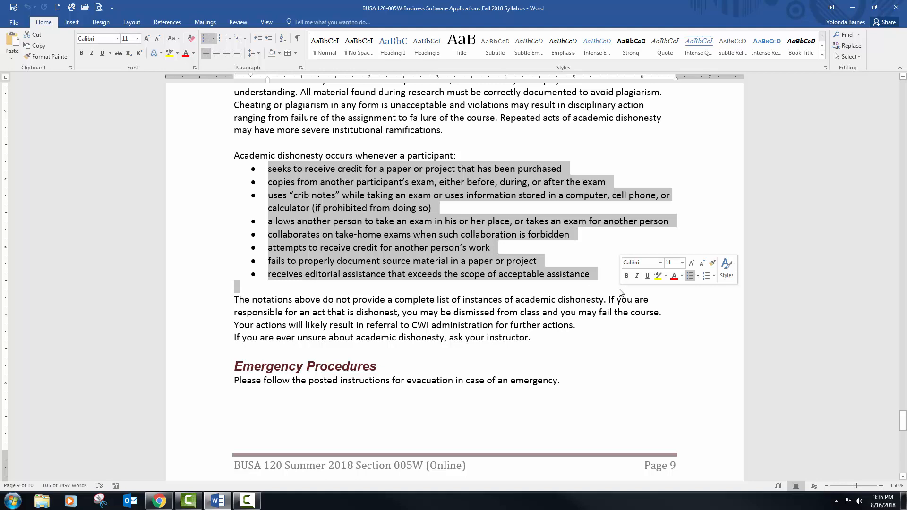
{"action": "mouse_move", "coordinate": [392, 258]}
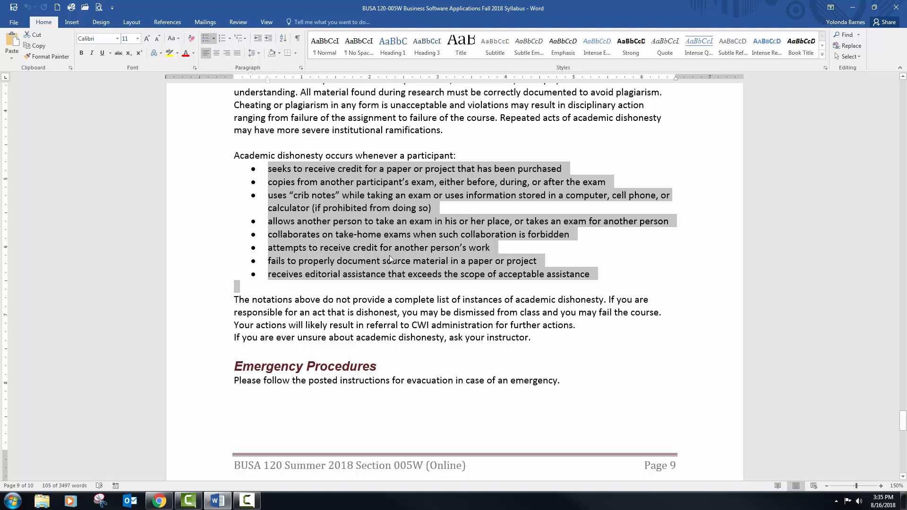
{"action": "scroll", "scroll_direction": "down", "scroll_amount": 3}
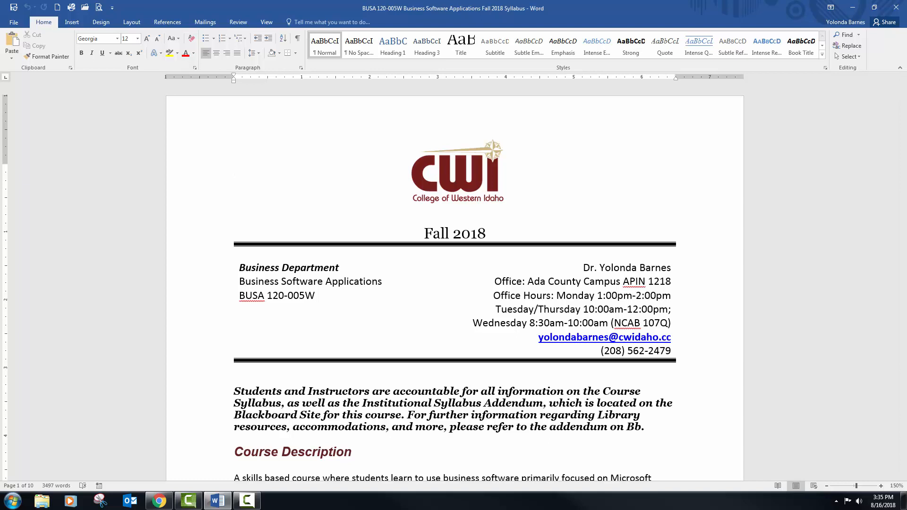
Step: Place the insertion point at the start of page 1 beside the CWI header
{"action": "left_click", "coordinate": [234, 170]}
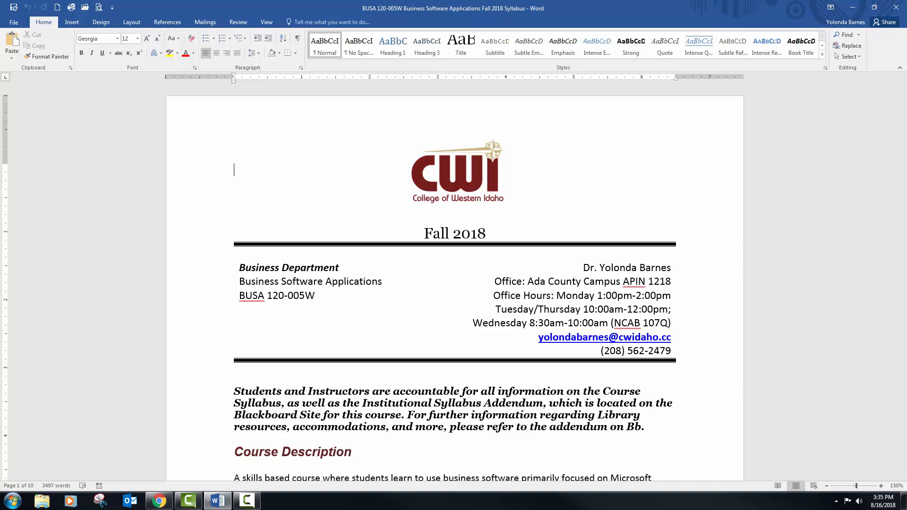